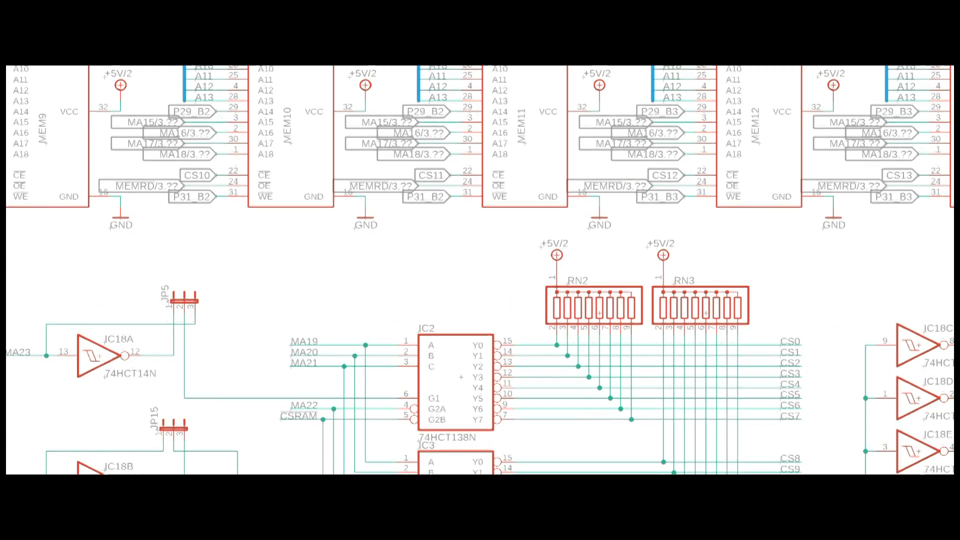
# Move to the next EAGLE sheet with the ATF22V10 logic and 74HC670 registers and fit it to view.
pyautogui.scroll(-3)
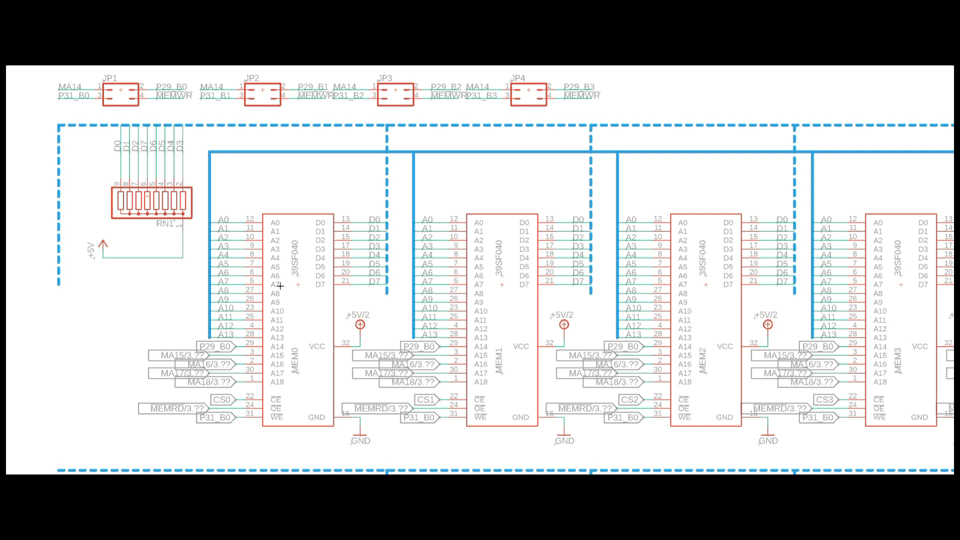
pyautogui.moveTo(280, 285)
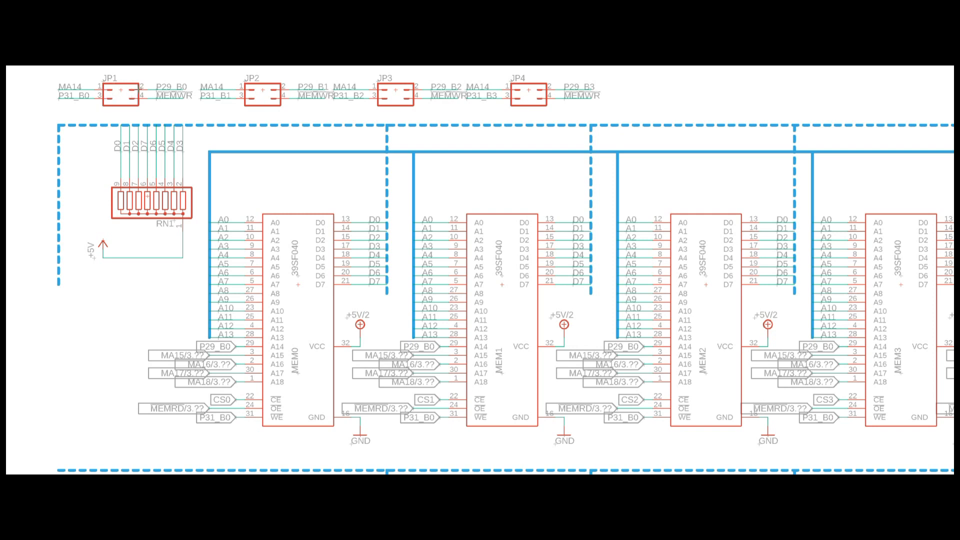
pyautogui.click(121, 93)
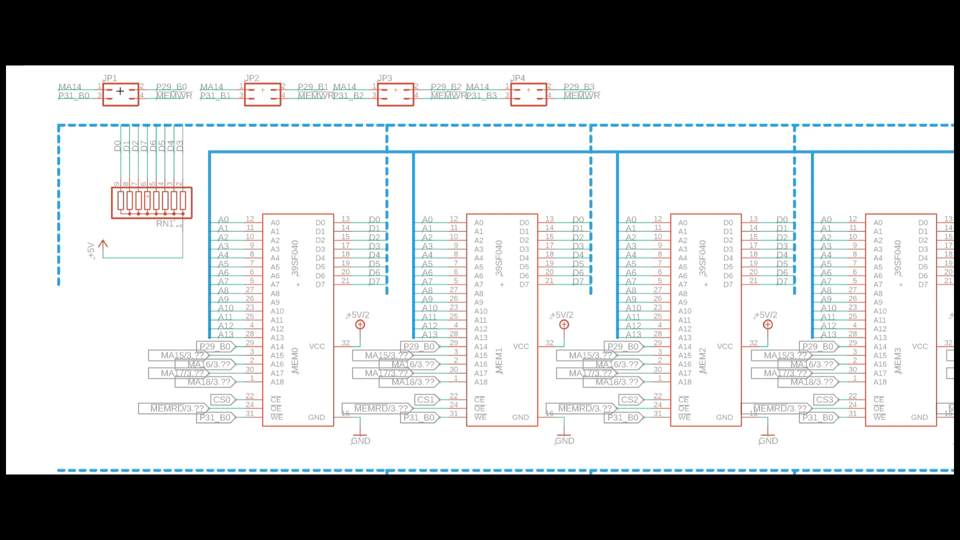
pyautogui.moveTo(574, 102)
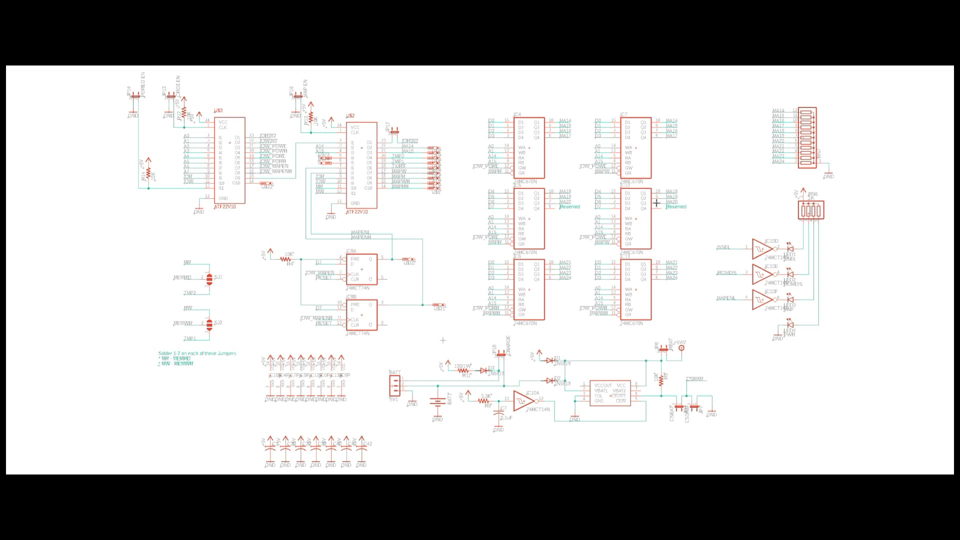
pyautogui.moveTo(503, 143)
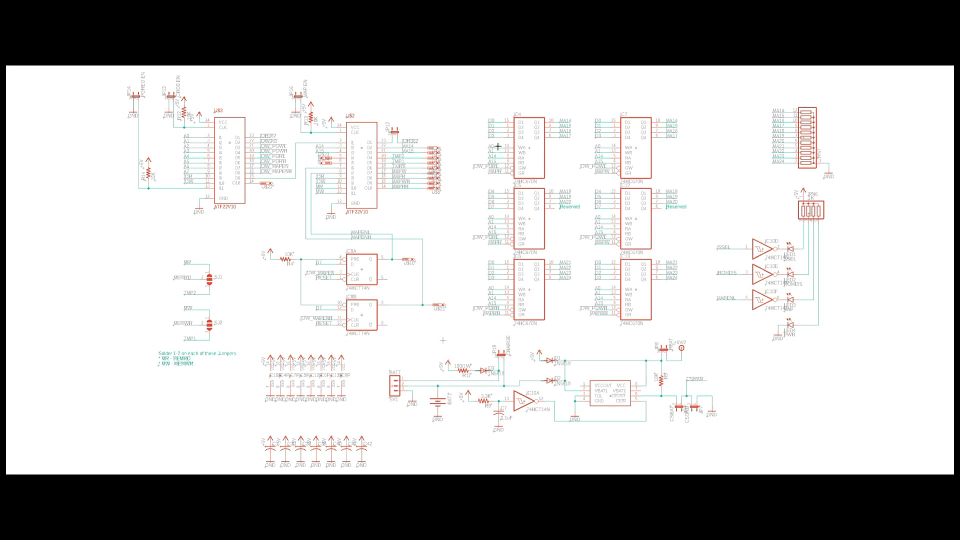
pyautogui.moveTo(534, 151)
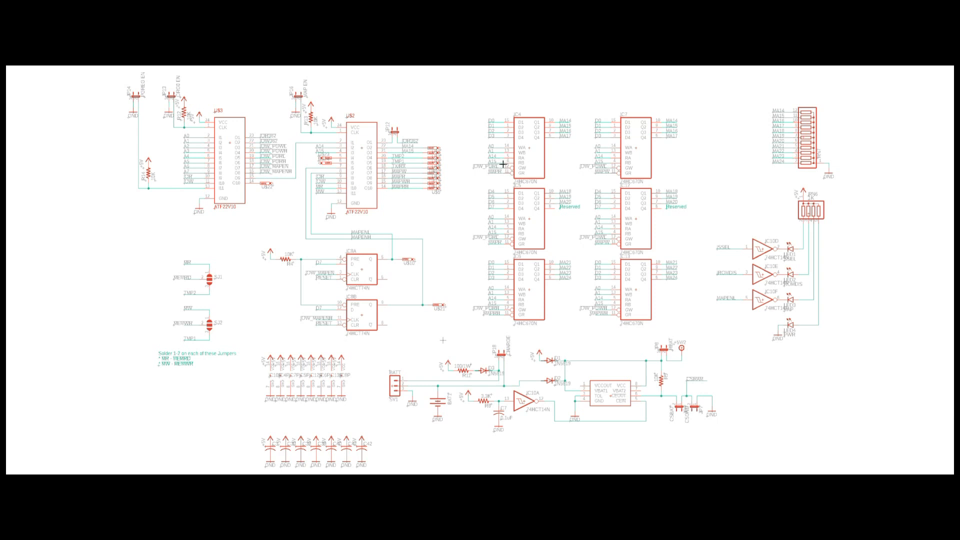
pyautogui.moveTo(525, 149)
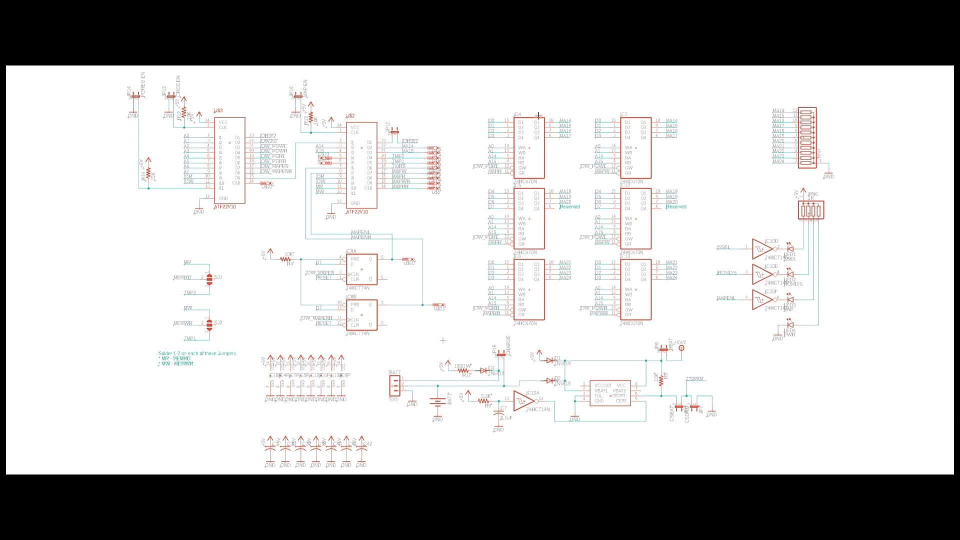
pyautogui.moveTo(563, 202)
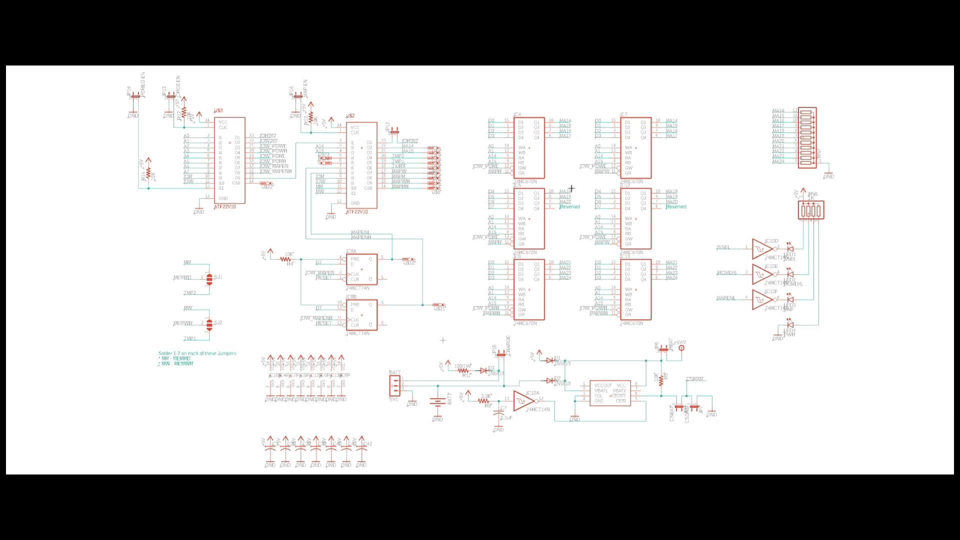
pyautogui.moveTo(661, 214)
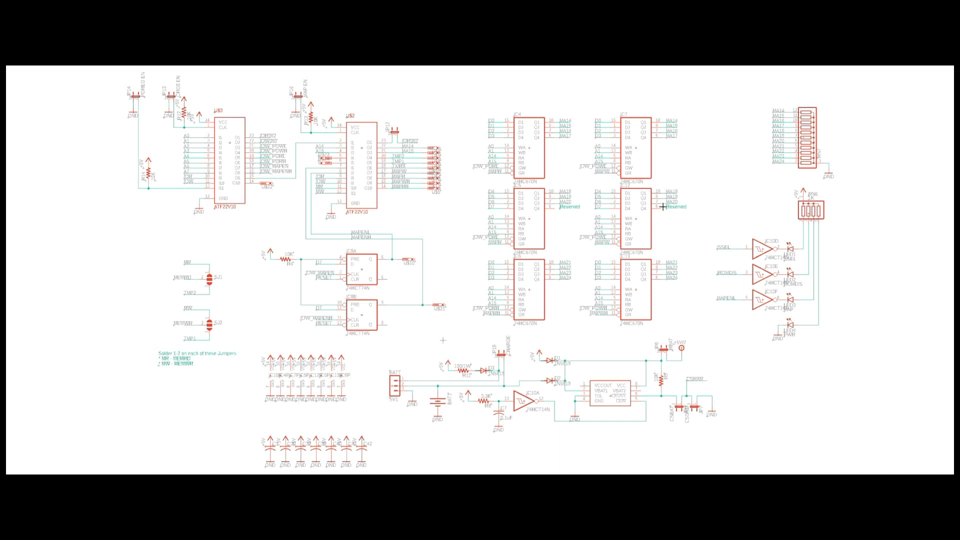
pyautogui.moveTo(644, 174)
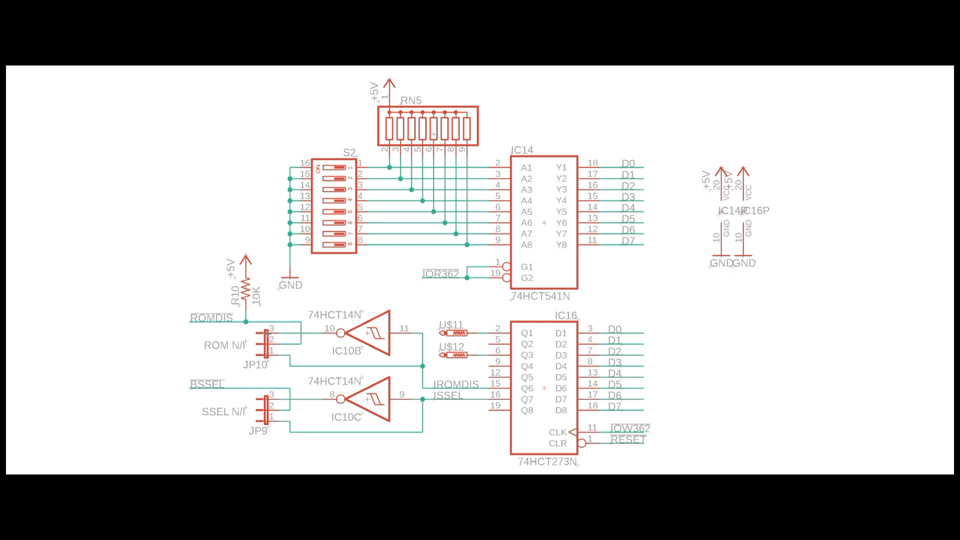
pyautogui.moveTo(270, 364)
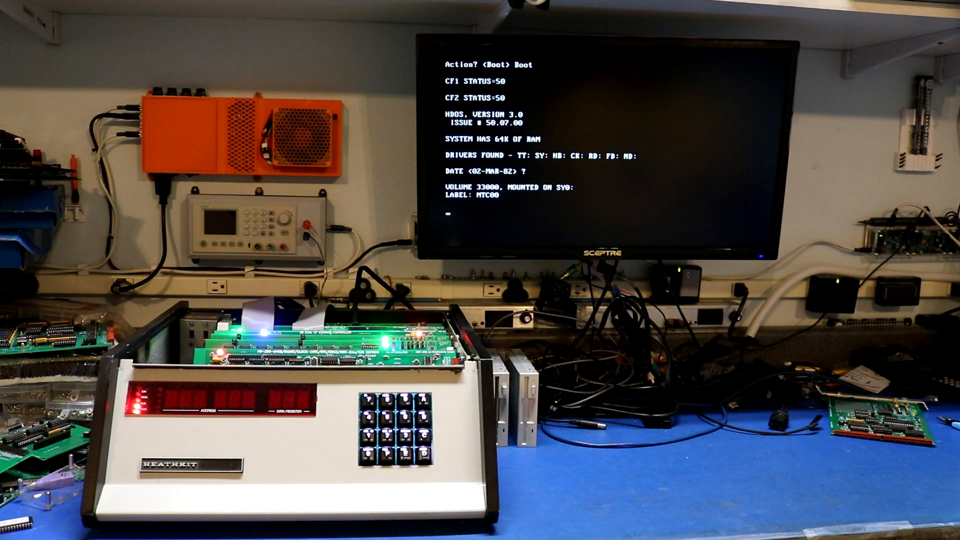
# Answer the HDOS 3.0 boot prompt so the disk initialization program starts.
pyautogui.write('S')
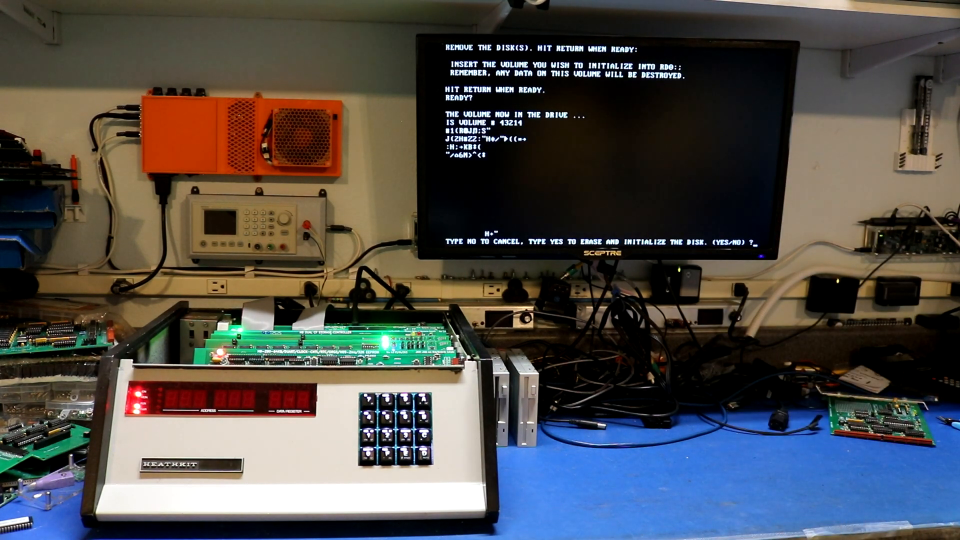
# Answer YES to erase RD0 and accept serial 500, label RD0 and no bad sectors.
pyautogui.write('YES')
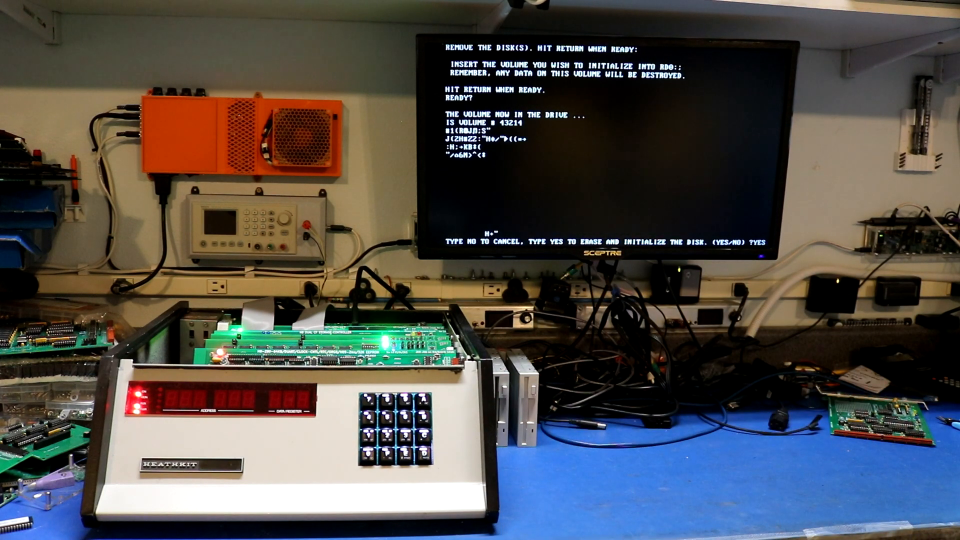
pyautogui.press('Return')
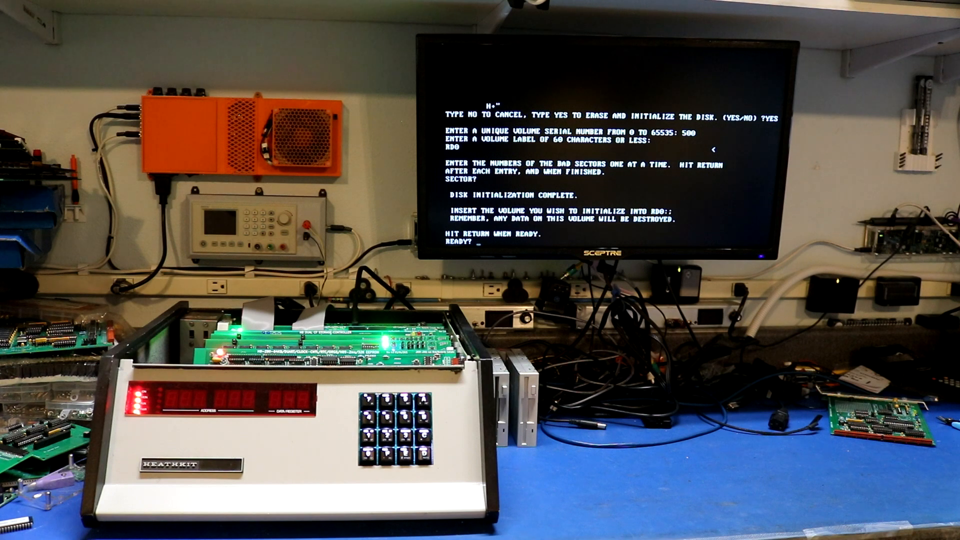
pyautogui.press('Return')
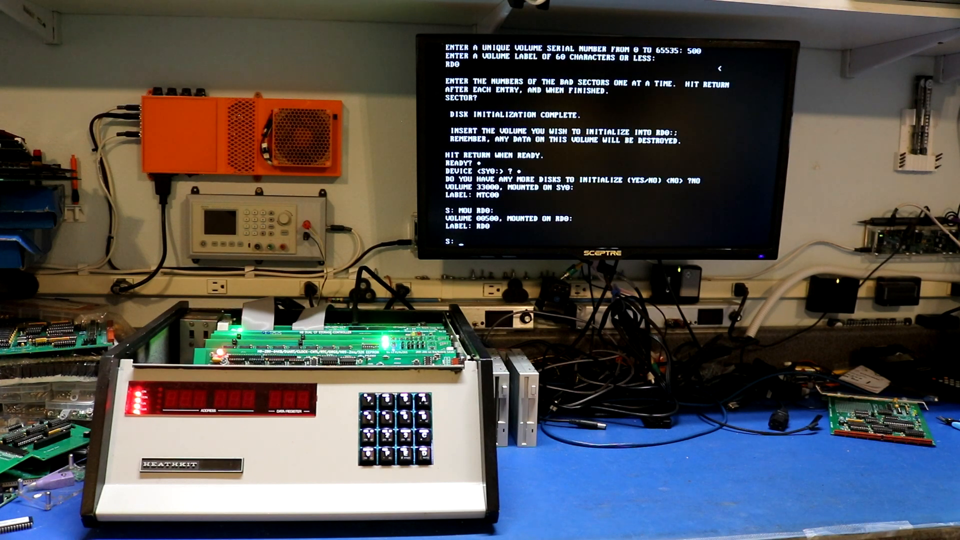
# Copy BASIC.ABS from SY0 onto RD0 with PIP and list RD0's directory to verify it.
pyautogui.write('PIP RD0:')
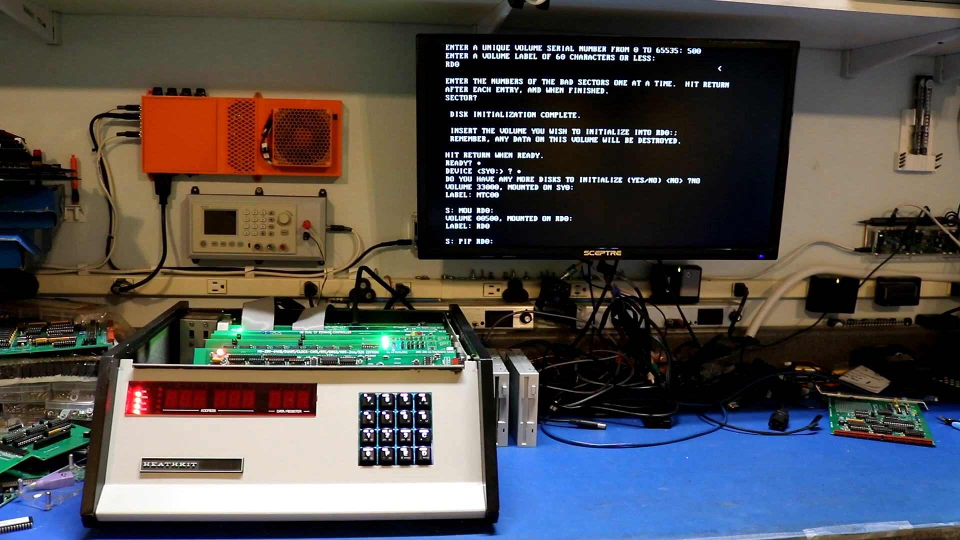
pyautogui.write('=SY0:Ba')
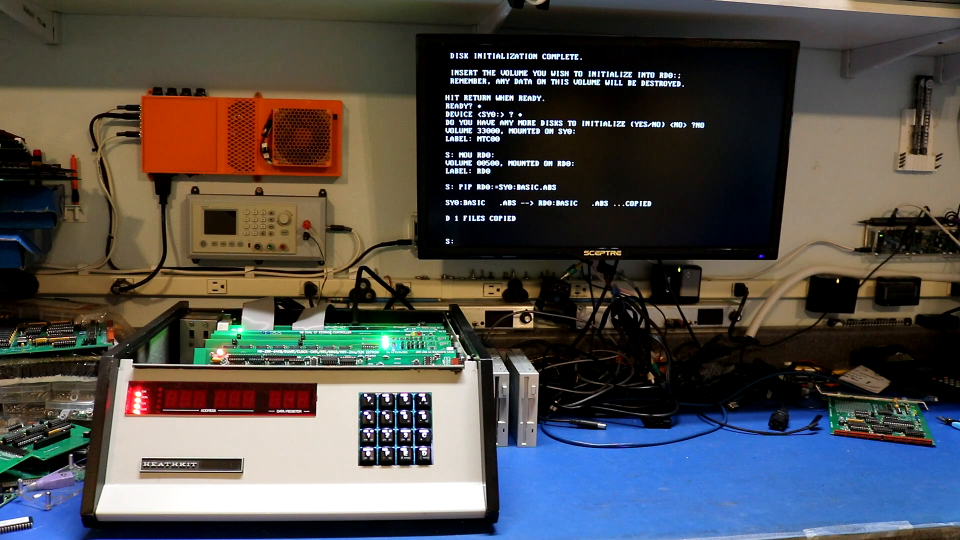
pyautogui.write('DIR RD0:')
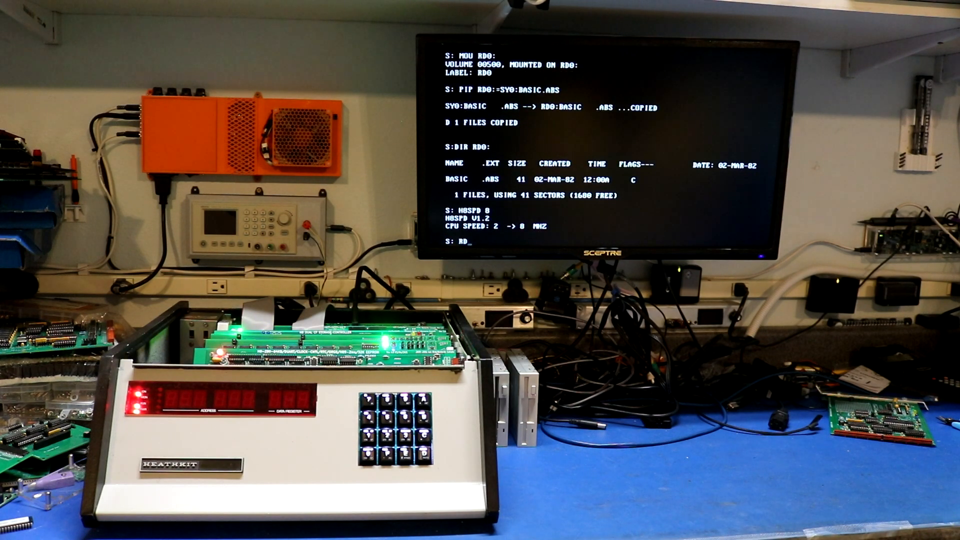
# Run RDFF to write RAM disk pages through 7F and start INIT on RD1.
pyautogui.write('FF')
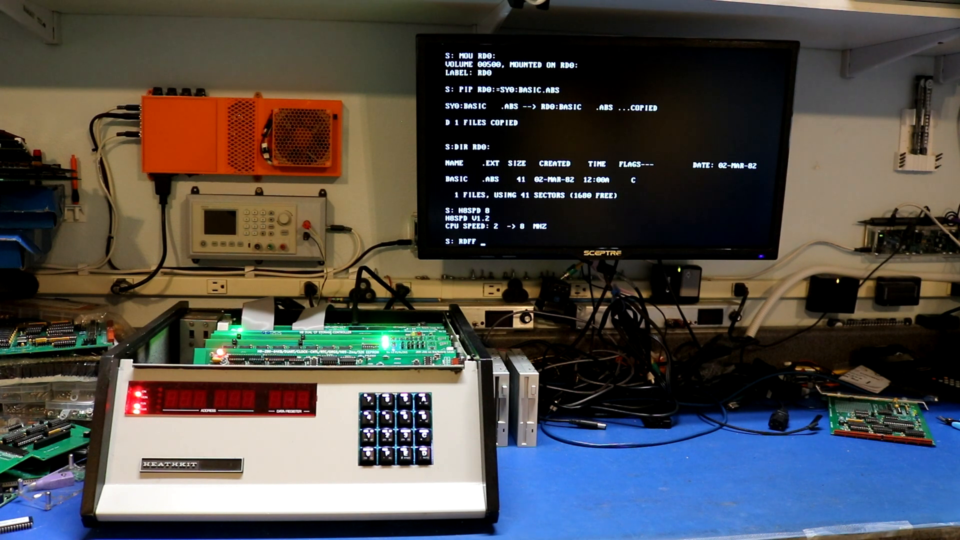
pyautogui.write('RD1:')
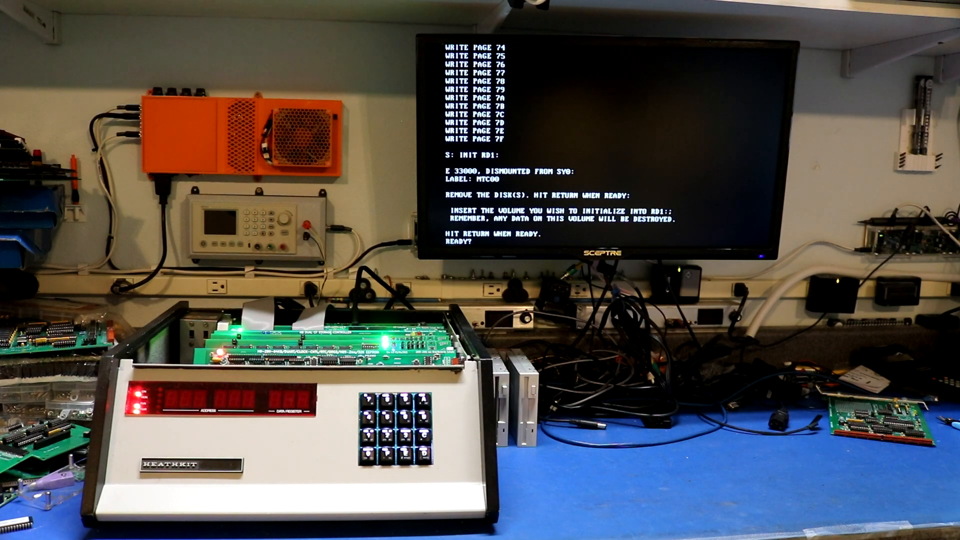
# Initialize RD1 with serial 501, accept its label and continue to another device.
pyautogui.press('return')
pyautogui.write('YES')
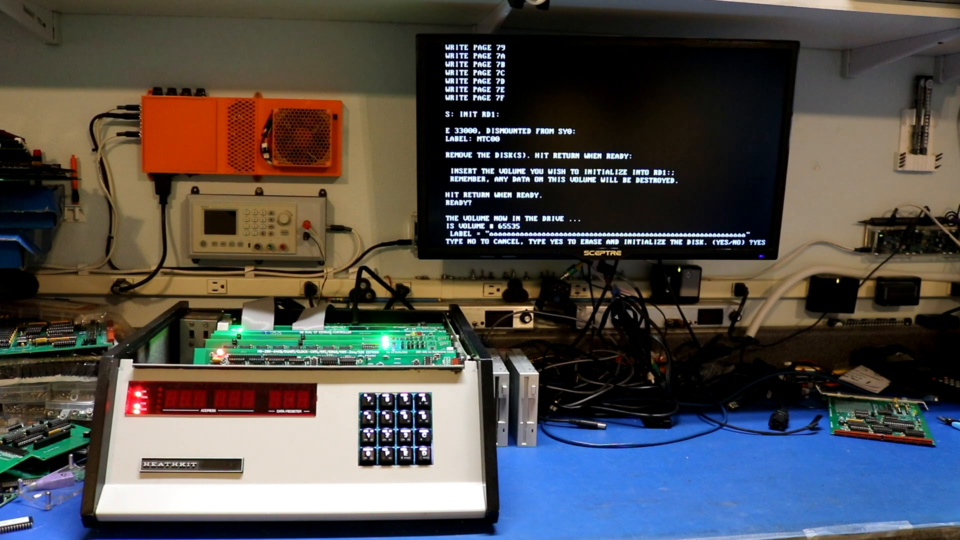
pyautogui.write('501')
pyautogui.write('RD1')
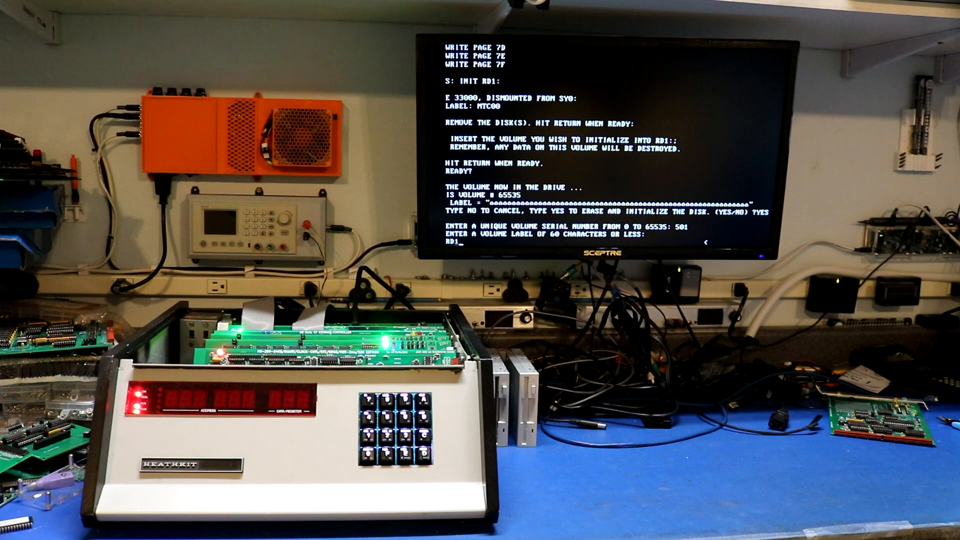
pyautogui.press('Return')
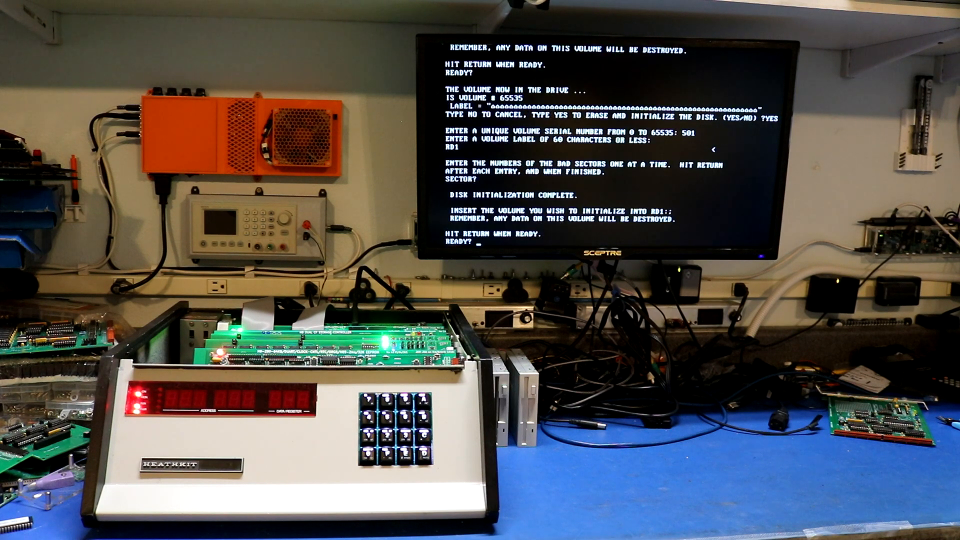
pyautogui.press('Return')
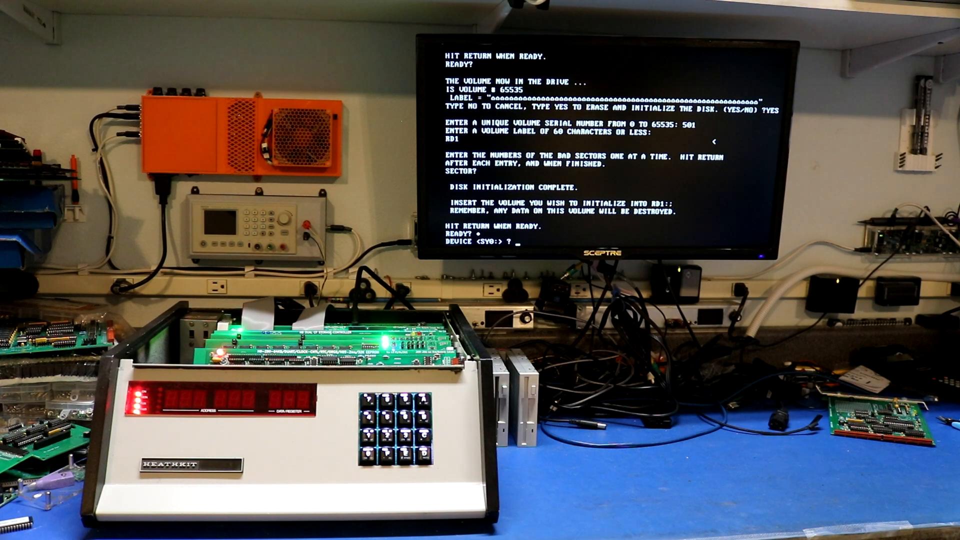
# Initialize RD2 and RD4 as volumes 502 and 504, then answer NO to finish INIT.
pyautogui.write('RD2')
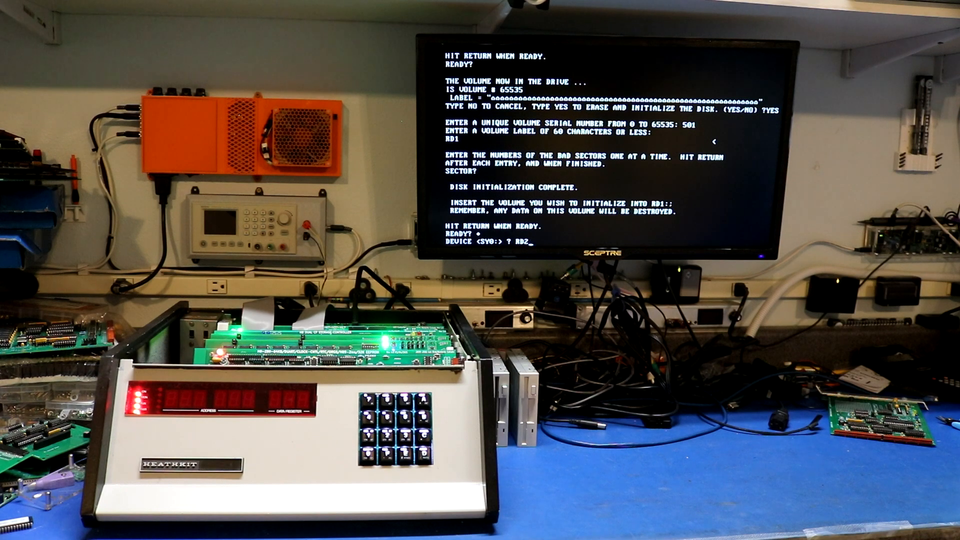
pyautogui.press('Return')
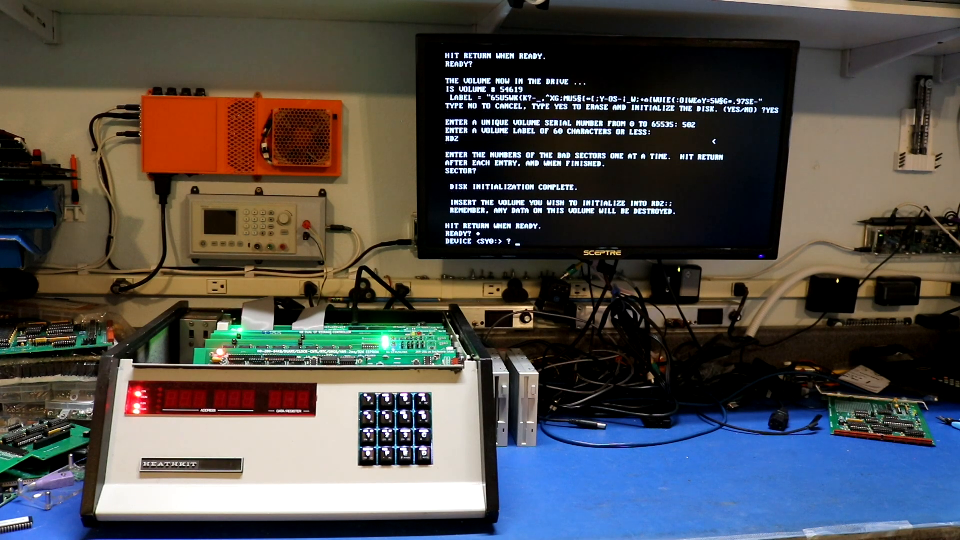
pyautogui.write('RD1:')
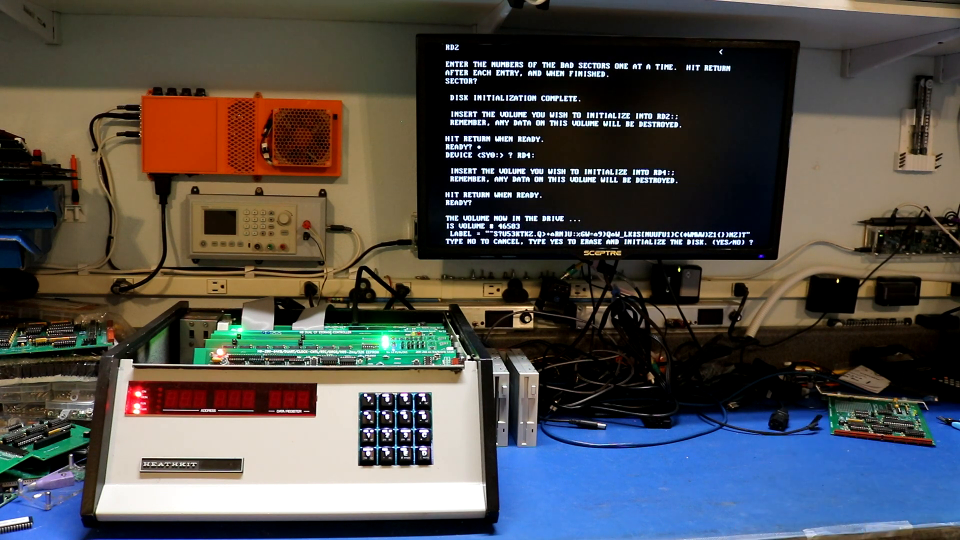
pyautogui.write('YES')
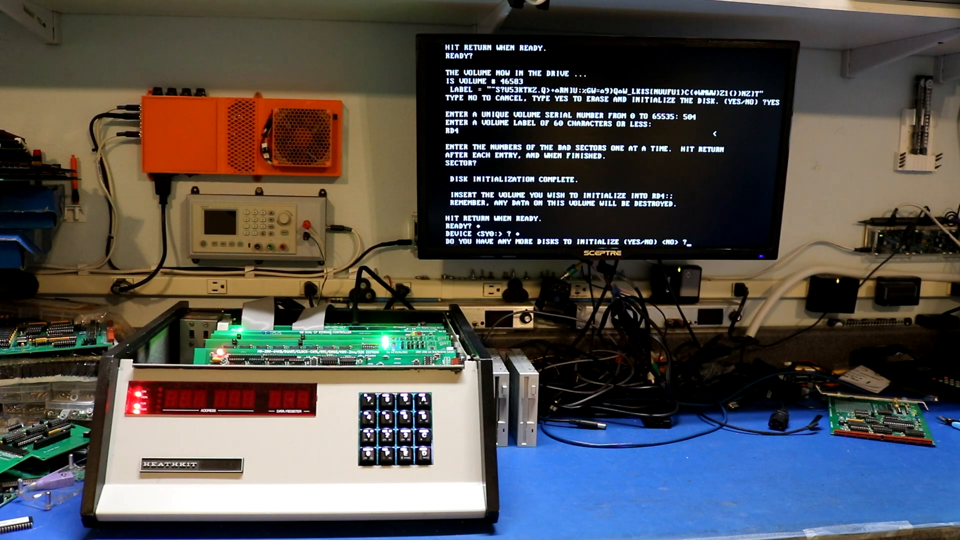
pyautogui.write('NO')
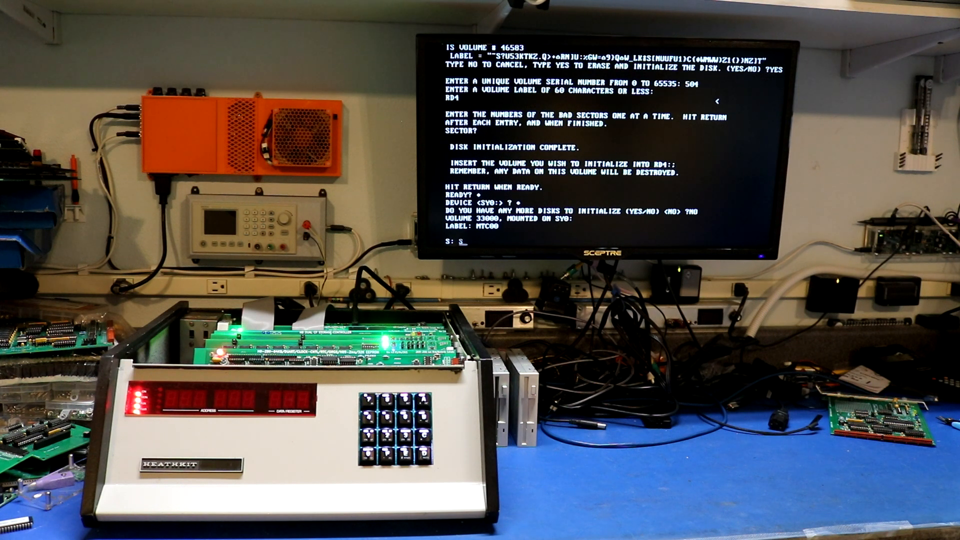
# Run SYSGEN onto RD1 and list RD1's directory showing TT.DVD, SY.DVD and RD.DVD.
pyautogui.write('SYSGEN RD1:')
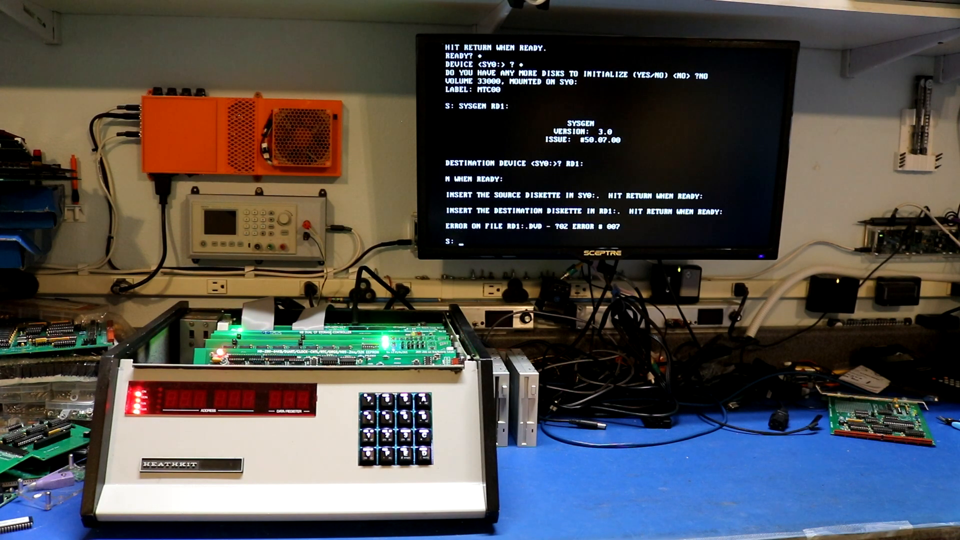
pyautogui.write('DIR RD1:')
pyautogui.write('REN')
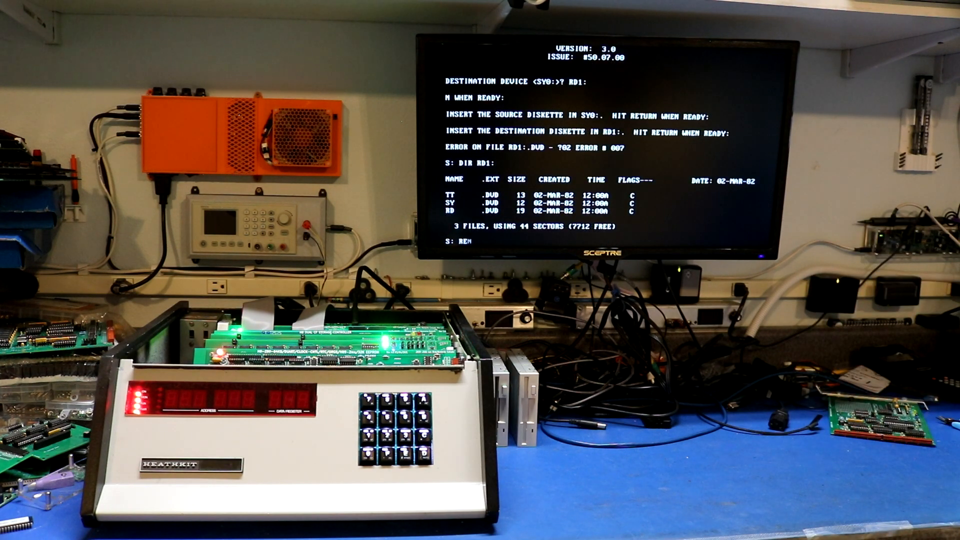
# Rename the RD.DVD driver on RD1 to HA.DVD with REN and begin the PIP command.
pyautogui.write('RD1:')
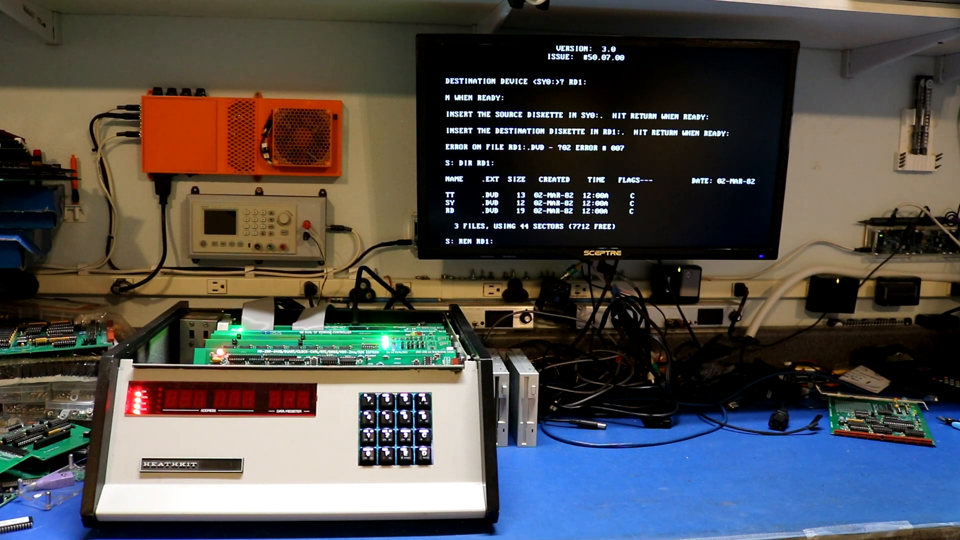
pyautogui.write('=H0')
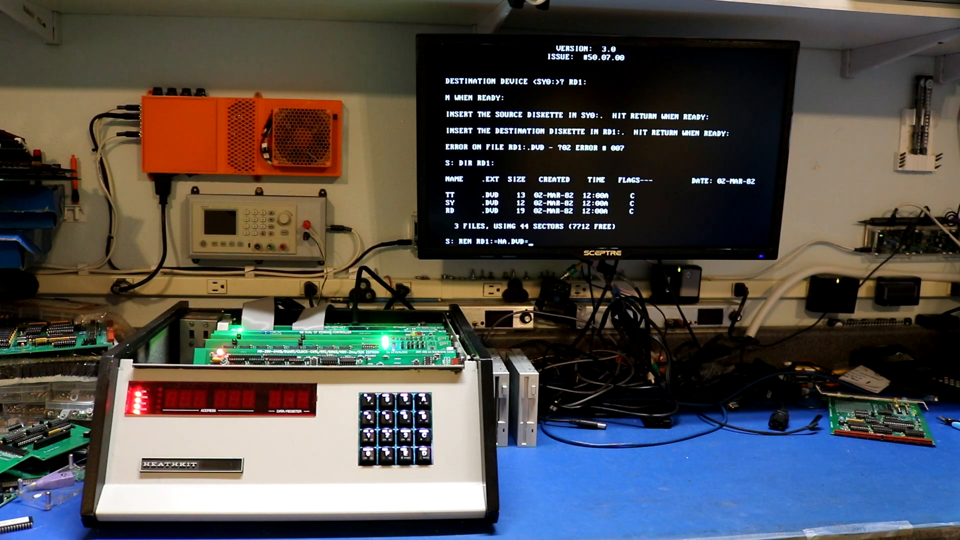
pyautogui.write('RD1:')
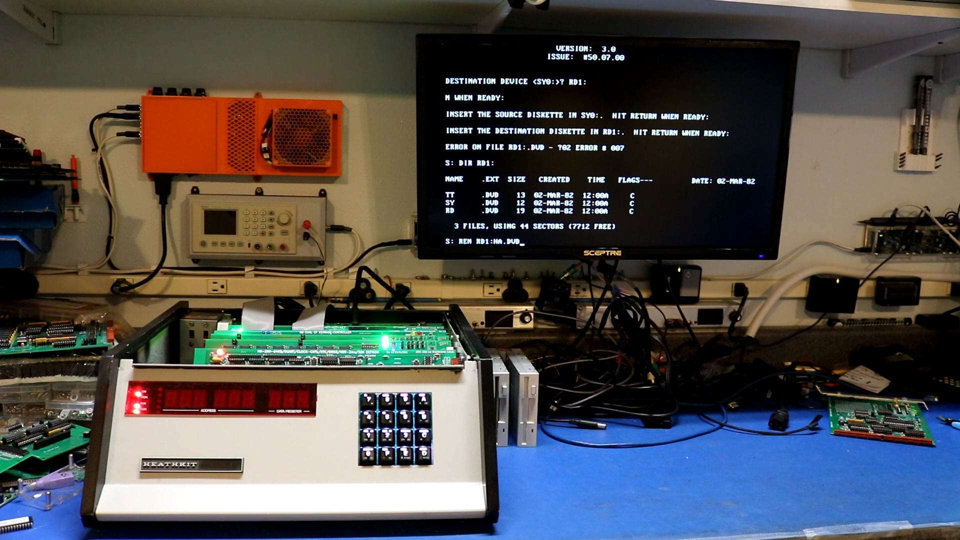
pyautogui.write('=RD2')
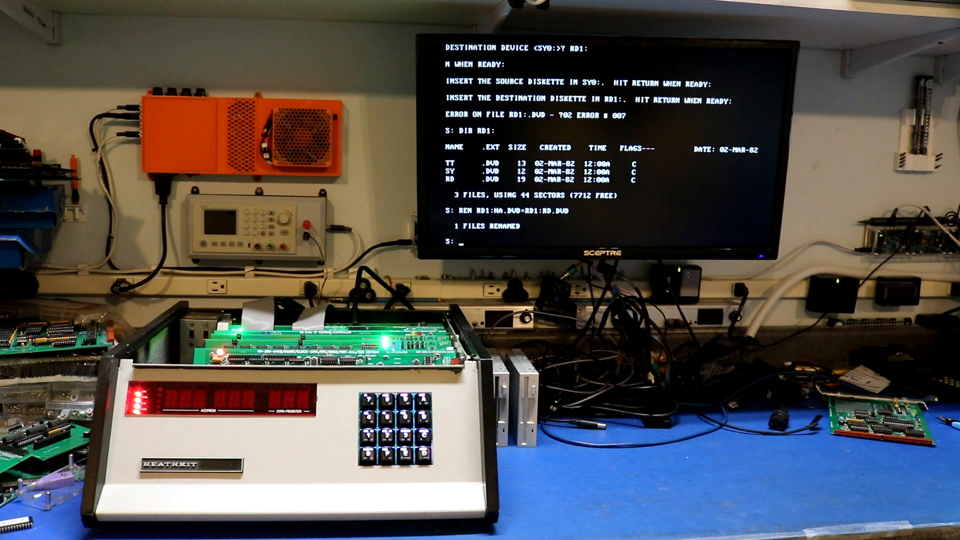
pyautogui.write('PIP')
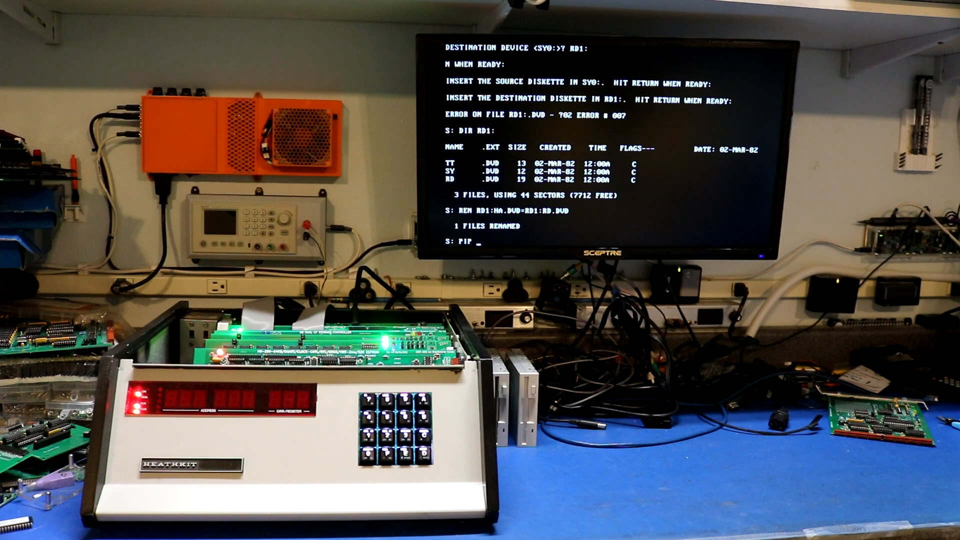
# PIP the 42 system files, ADVENT*.* and *.CAV from SY0 onto RD1.
pyautogui.write('RD1:')
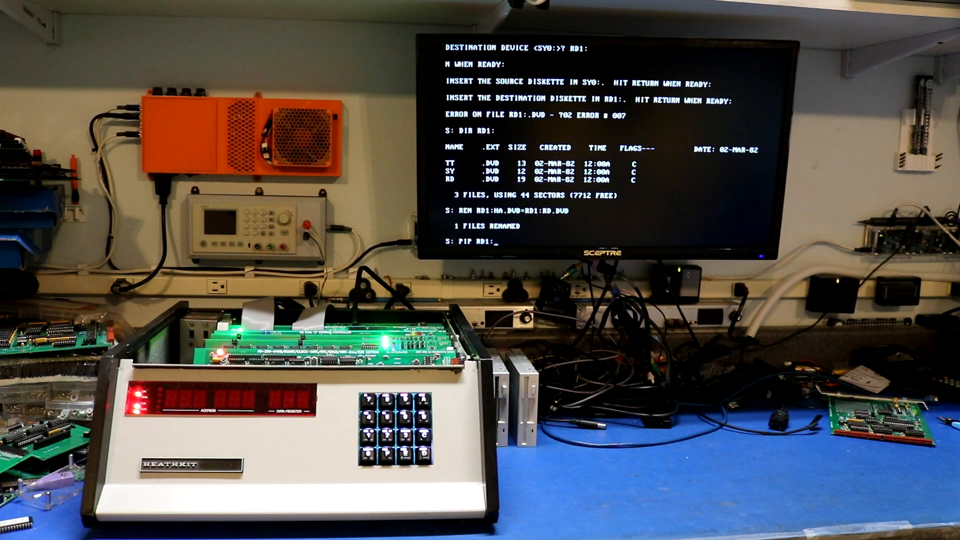
pyautogui.write('=SY0:')
pyautogui.write('PIP RD1:=')
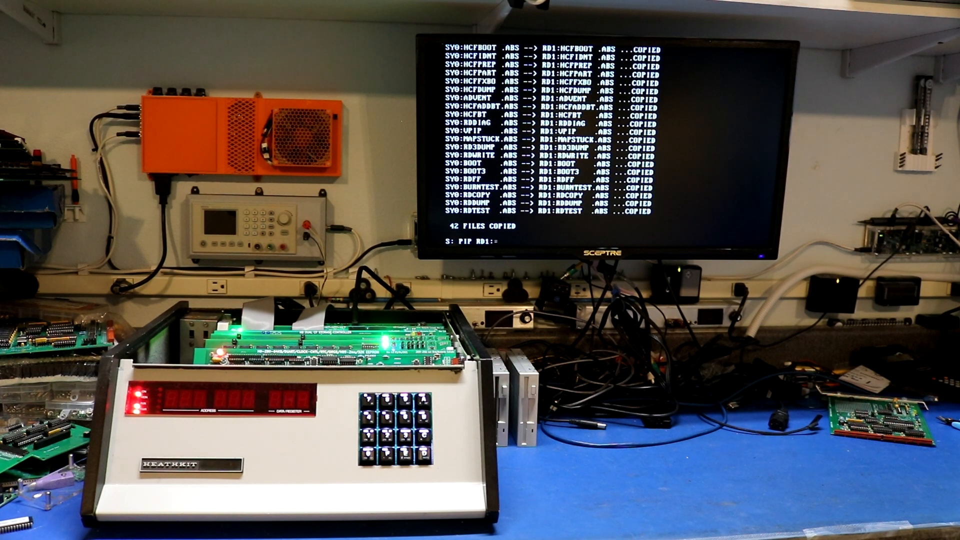
pyautogui.write('SY0:ADVENT*.*')
pyautogui.write('PI')
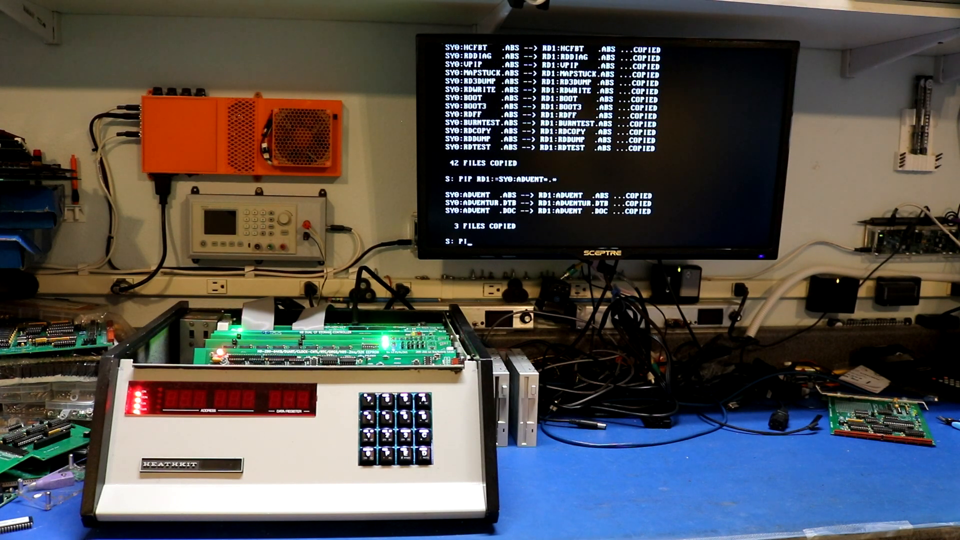
pyautogui.write('P')
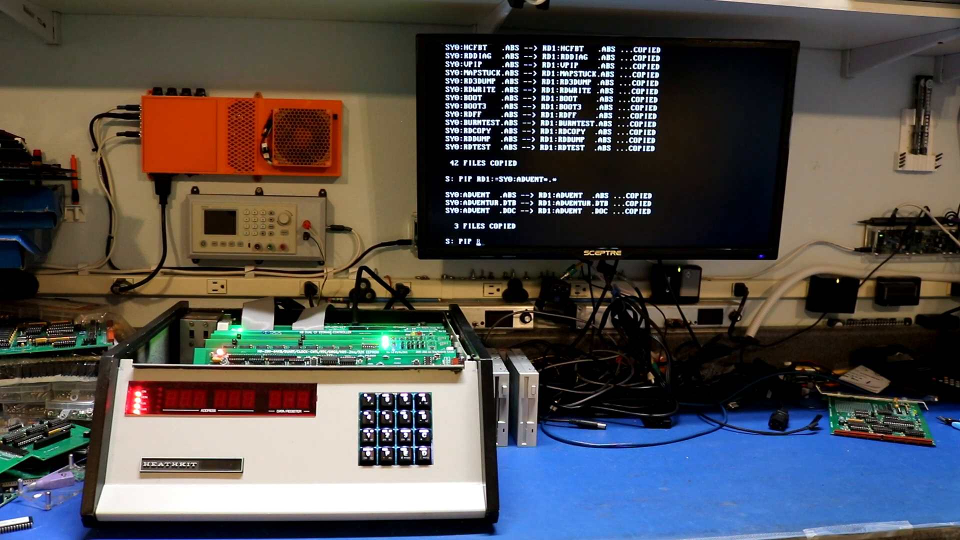
pyautogui.write('RD1:=SY')
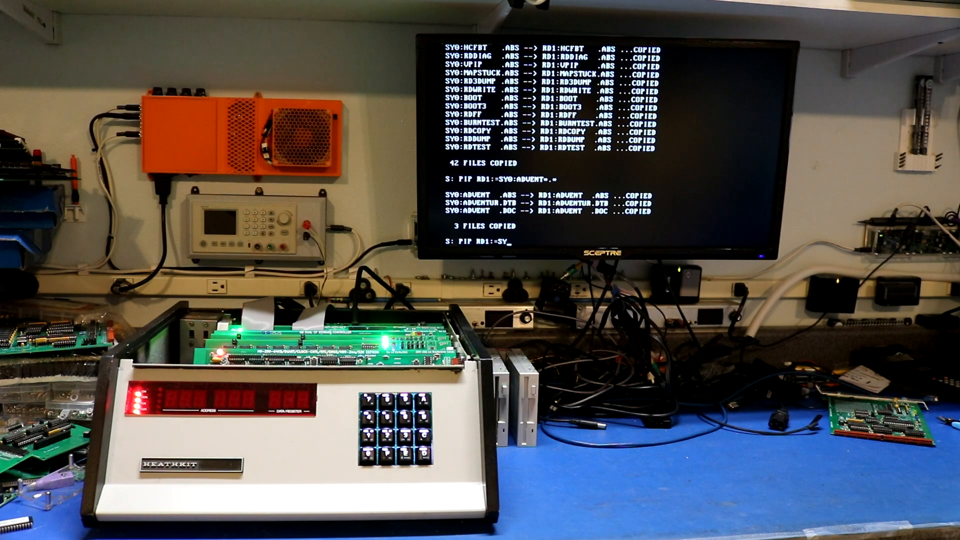
pyautogui.write('=.CAV')
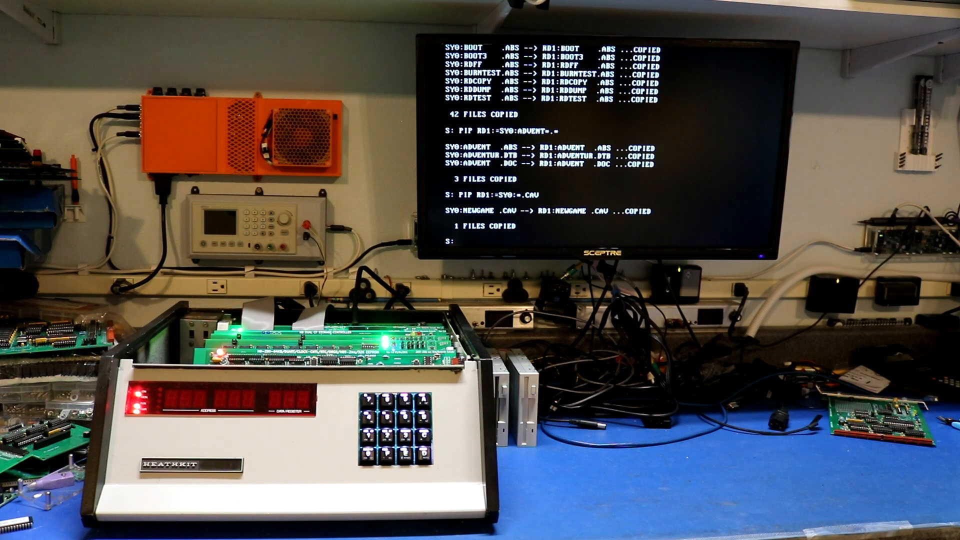
# Mount RD2 through RD7 and RD0, then list RD1 (48 files, 1193 sectors), RD2 and RD4.
pyautogui.write('MOU RD2:')
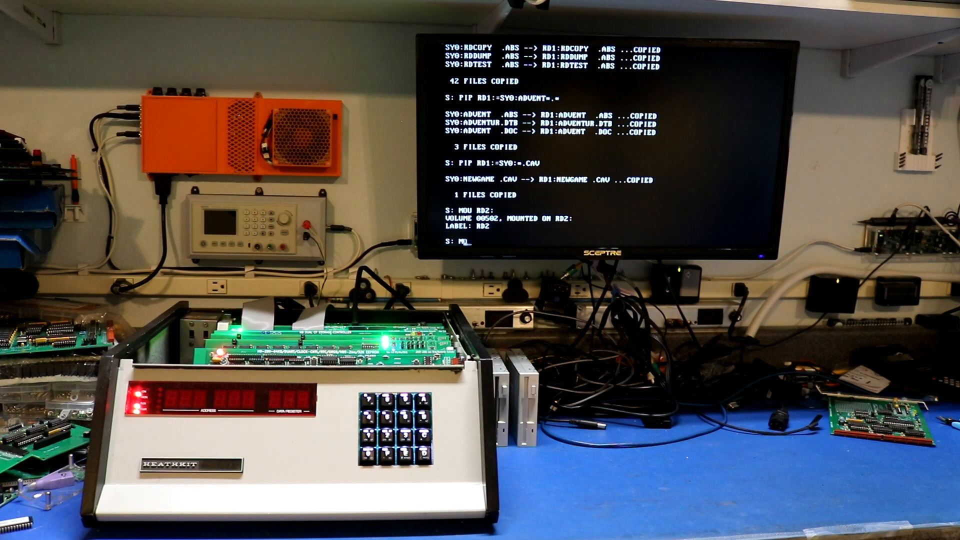
pyautogui.write('MOU RD3')
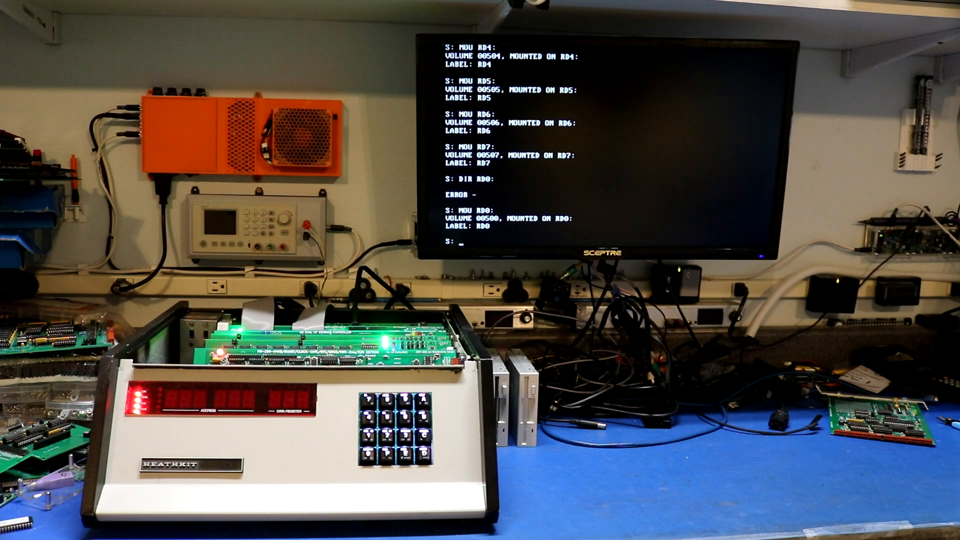
pyautogui.write('DIR RD4:')
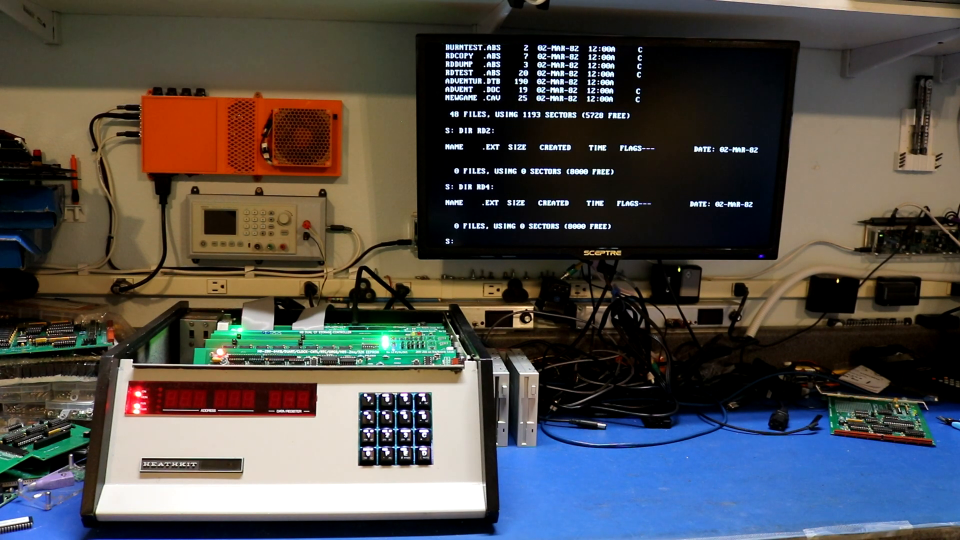
# List RD5, RD6 and RD7, each showing one BASIC.ABS file of 41 sectors.
pyautogui.write('DIR R')
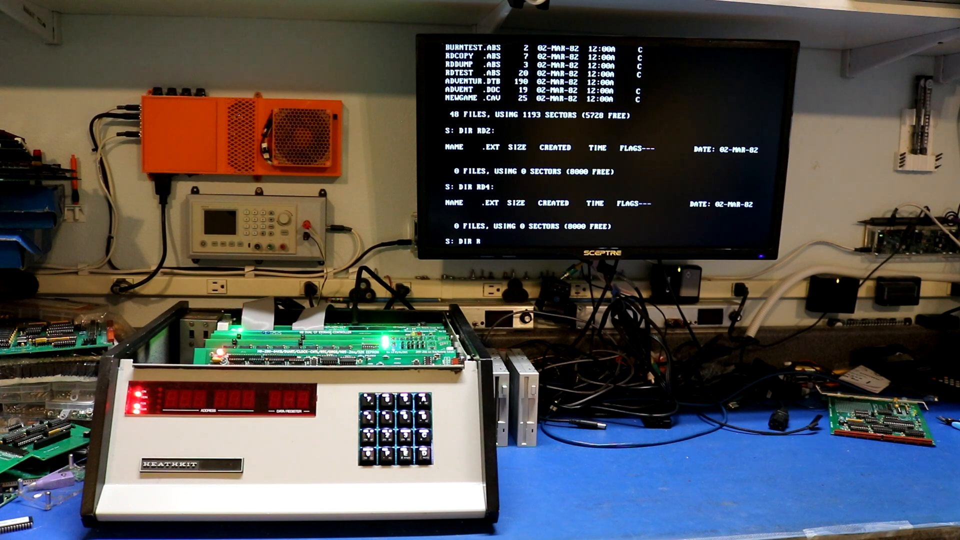
pyautogui.write('D5:')
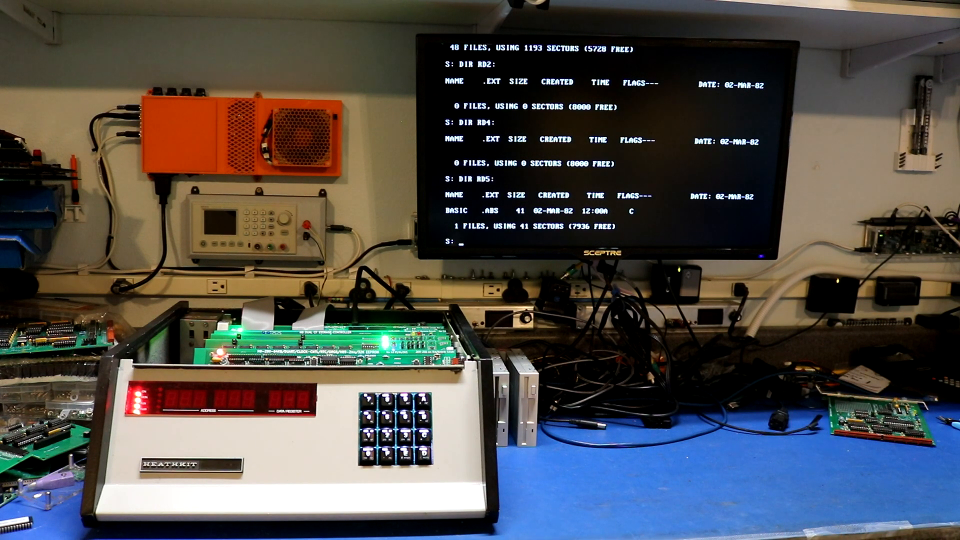
pyautogui.write('DIR RD6:')
pyautogui.write('DIR RD7:')
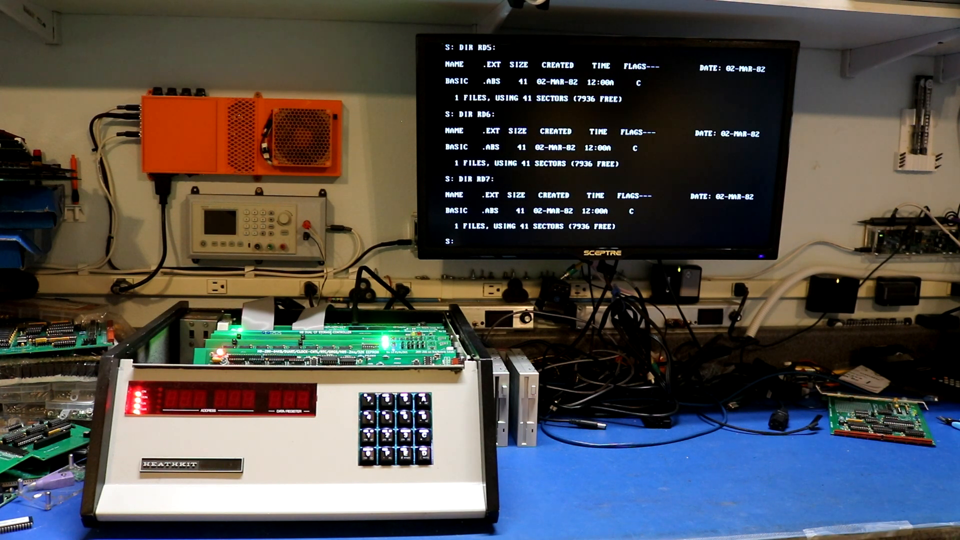
pyautogui.write('RDCOPY RD3:=')
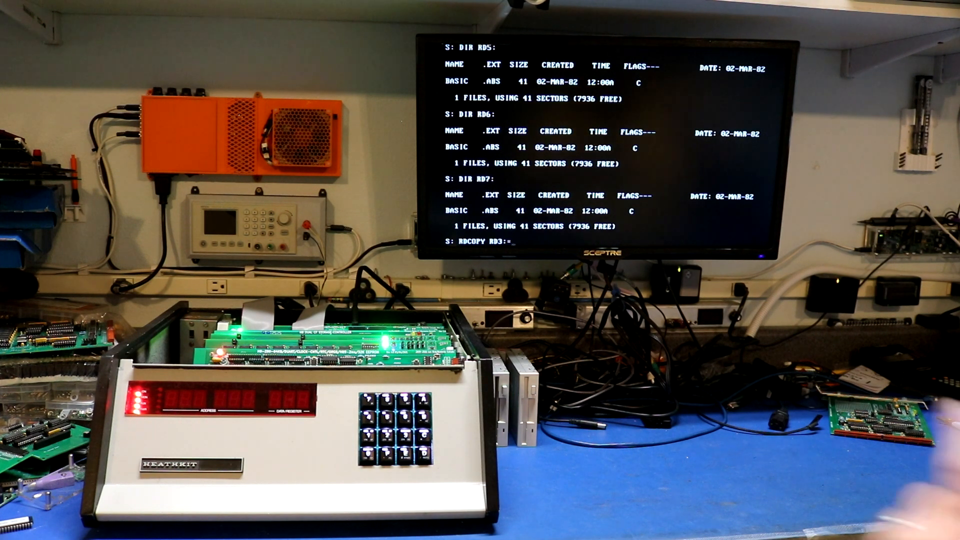
# Copy RD1 block for block onto RD3 with RDCOPY, then list RD1's 48 files.
pyautogui.write('RD')
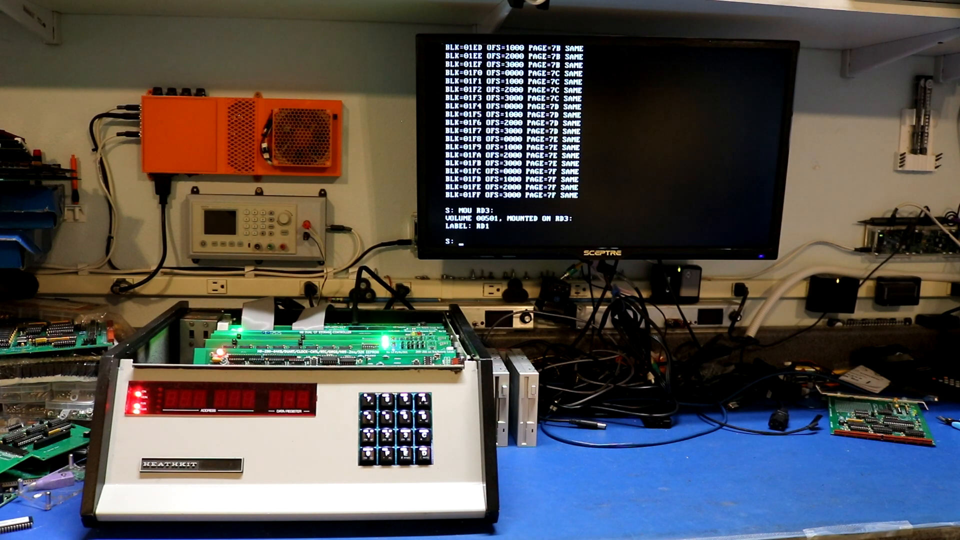
pyautogui.write('DIR RD1:')
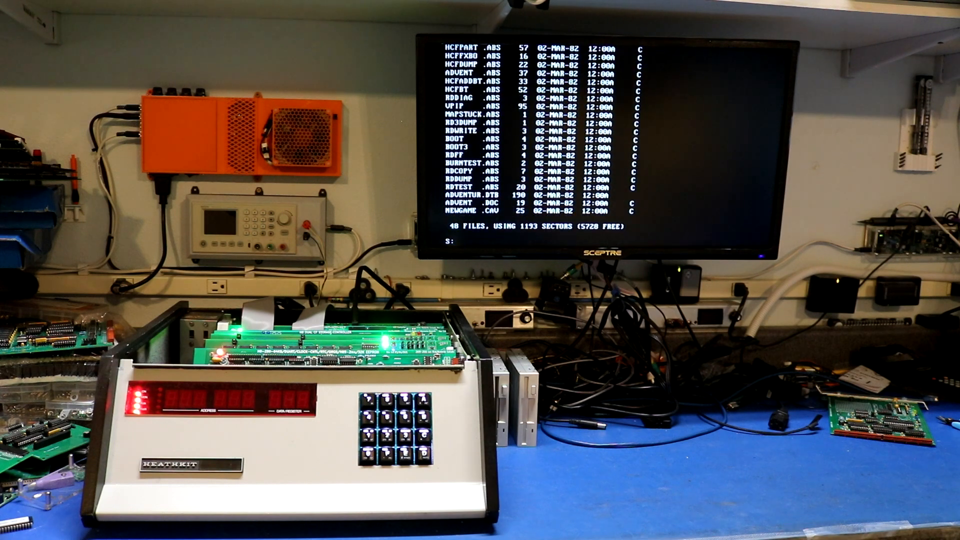
# List RD3's 48 files, then reset from the front panel to the H8 Monitor.
pyautogui.write('DIR RD3:')
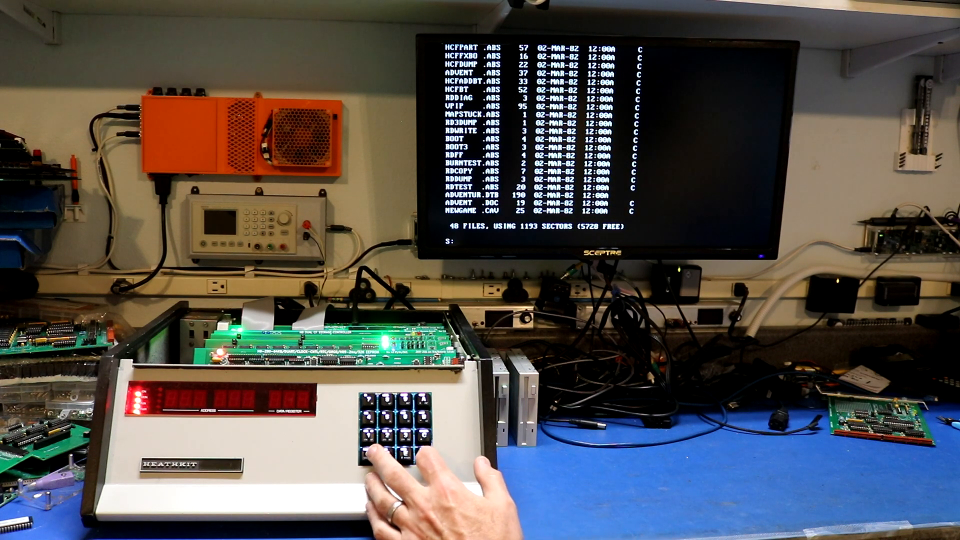
pyautogui.click(380, 444)
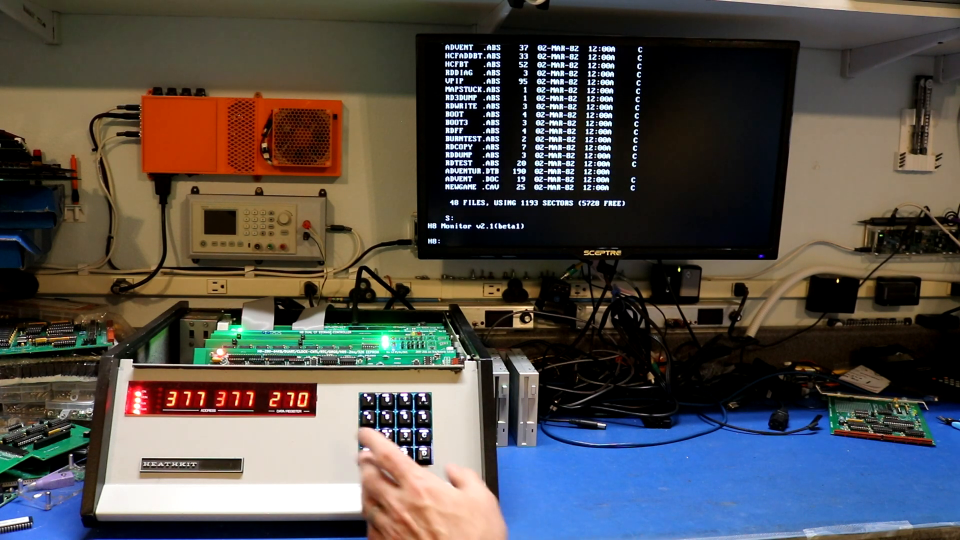
pyautogui.click(392, 404)
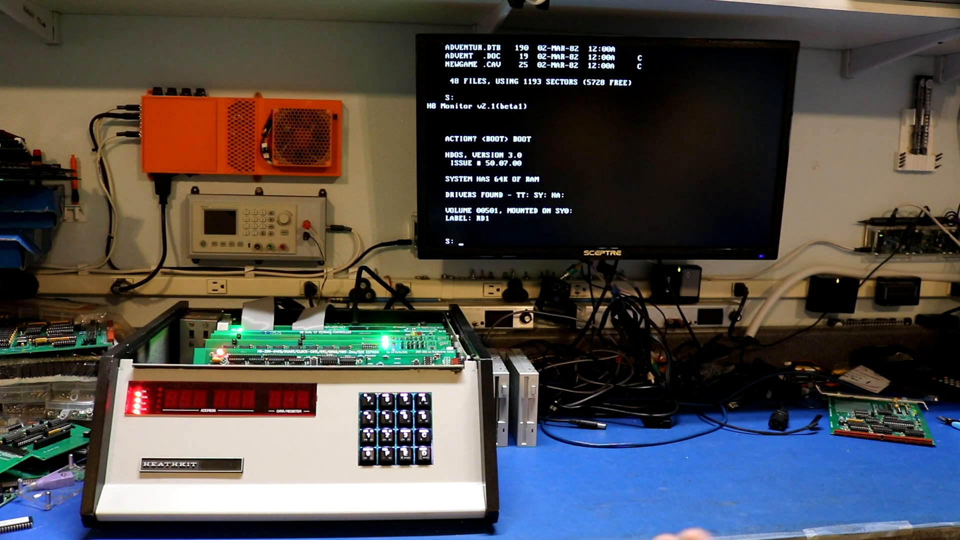
# Mount the RAM-disk volumes on drives SY1 through SY7 with MOU commands.
pyautogui.write('MD')
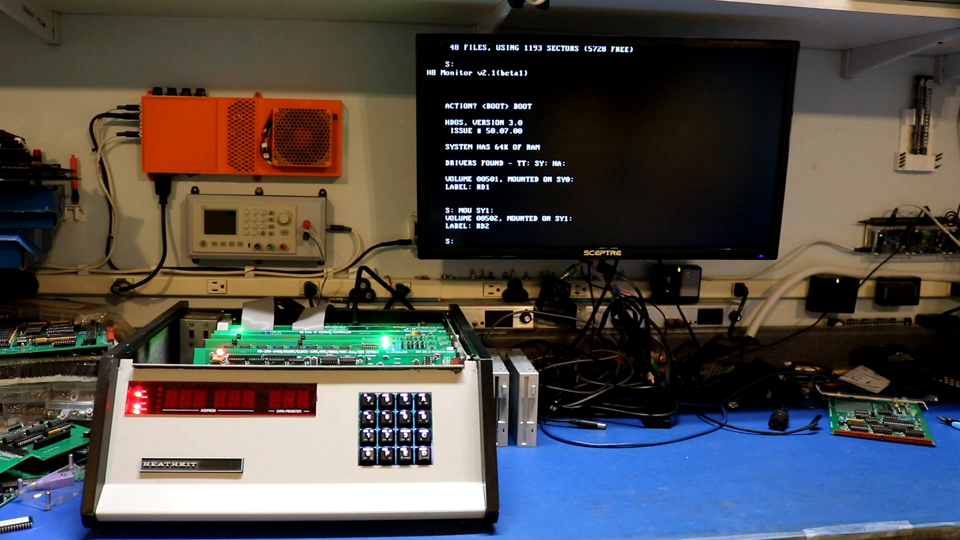
pyautogui.write('MOU SY2:')
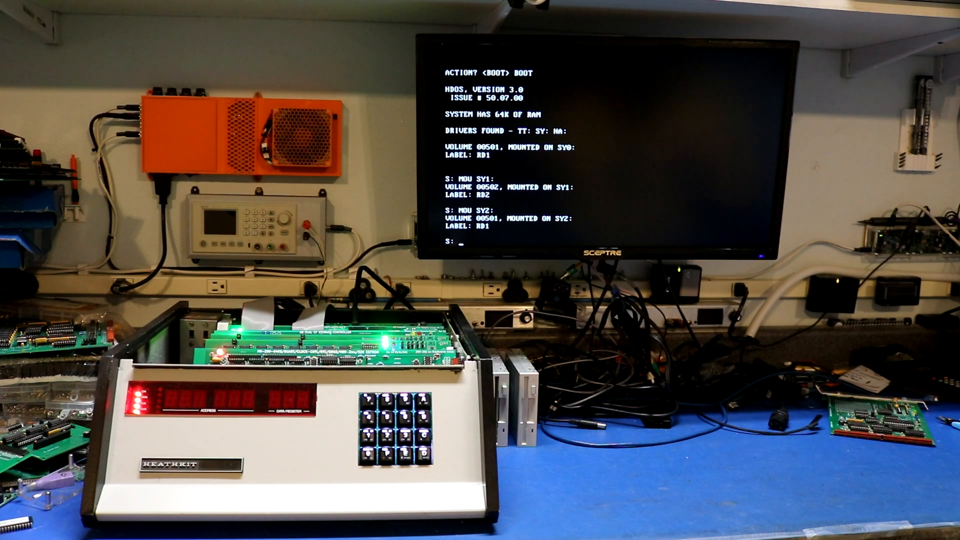
pyautogui.write('MOU SY6:')
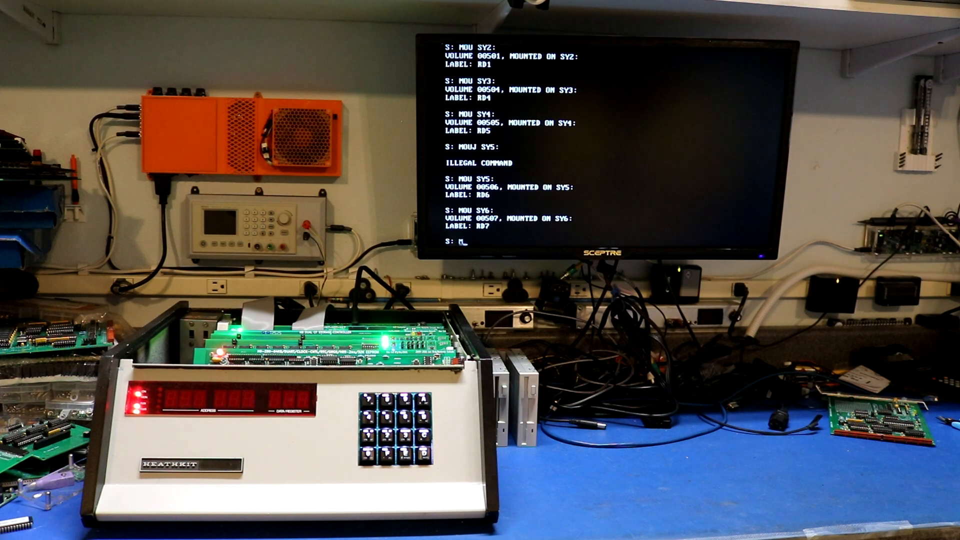
pyautogui.write('MOU SY7')
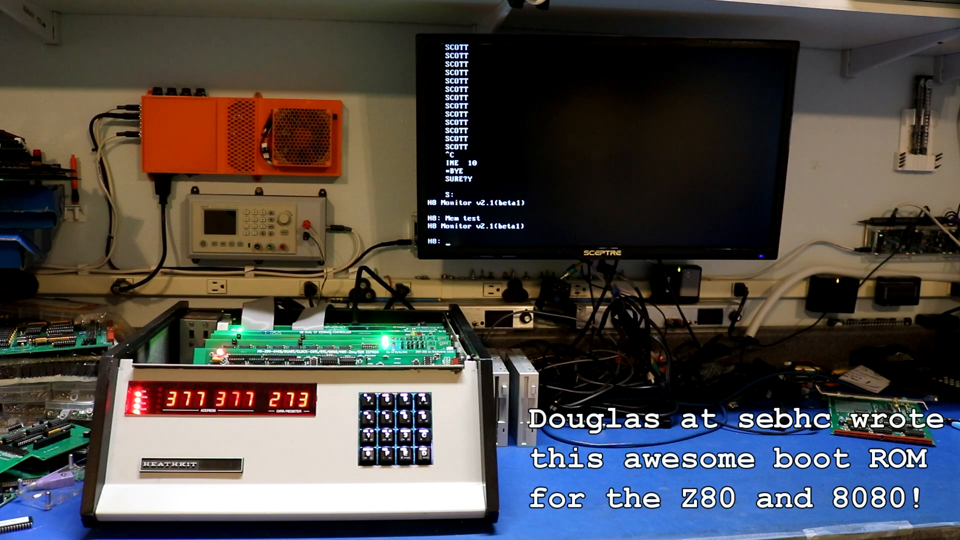
# List the monitor commands with ?, then start booting HDOS from device 3.
pyautogui.write('?')
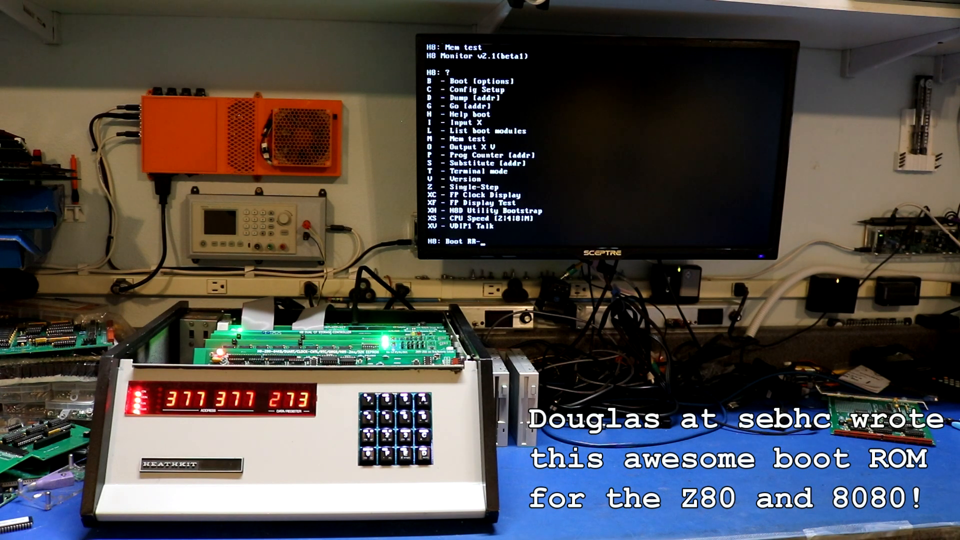
pyautogui.write('3')
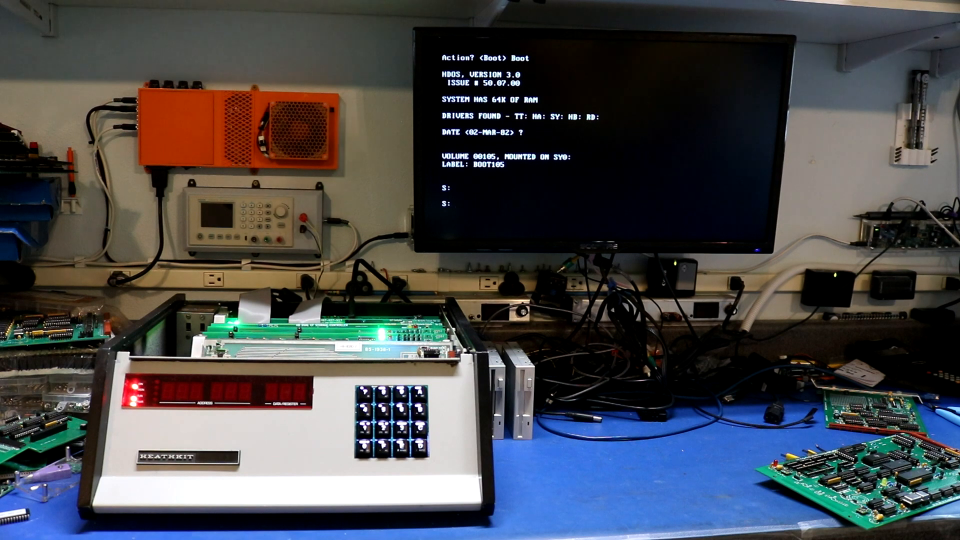
# Mount RD3, list its directory and start BASIC from RD3.
pyautogui.write('MOUNT')
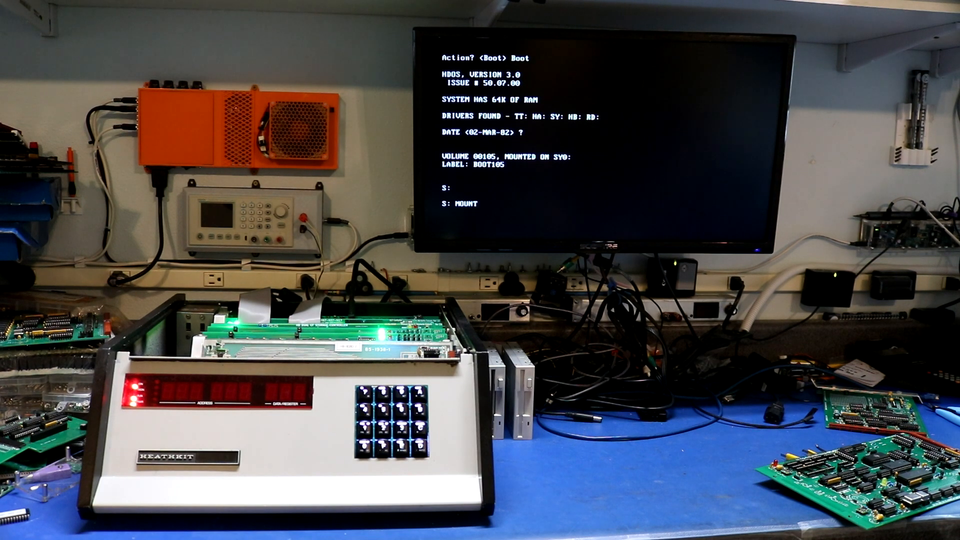
pyautogui.write('RD3:')
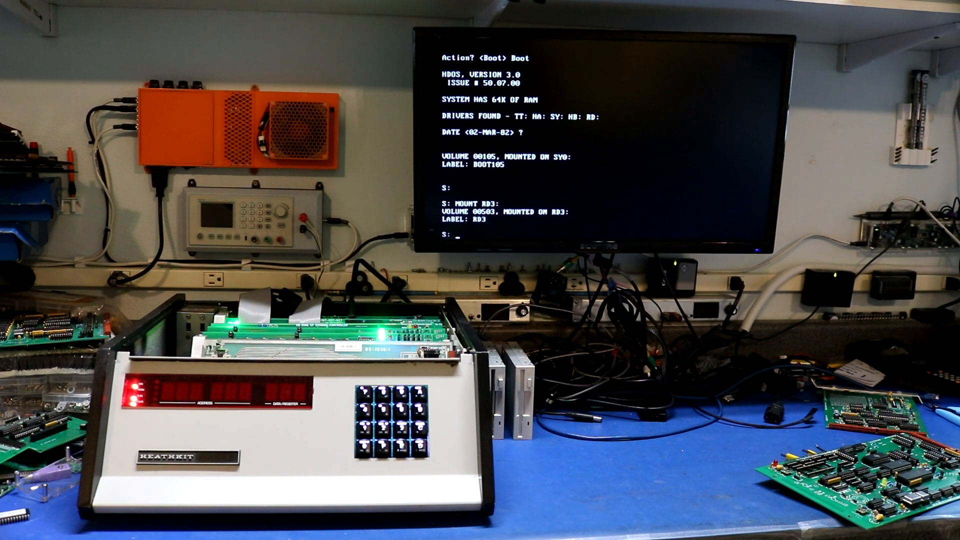
pyautogui.write('DI')
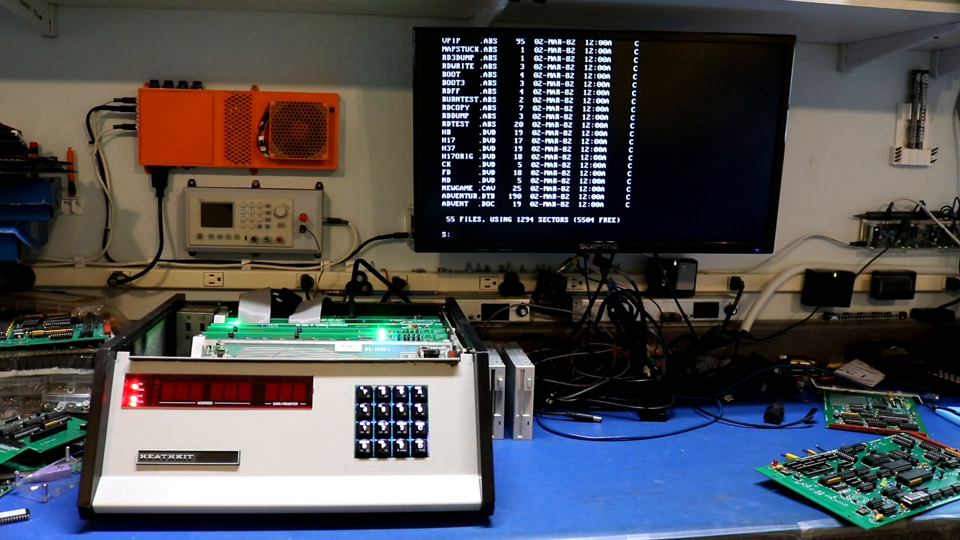
pyautogui.write('RD3')
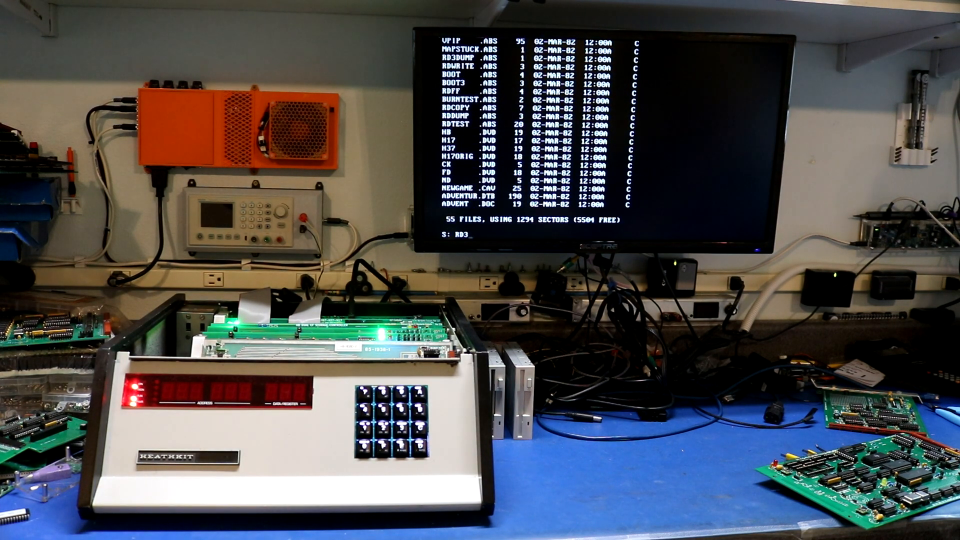
pyautogui.write('BASIC')
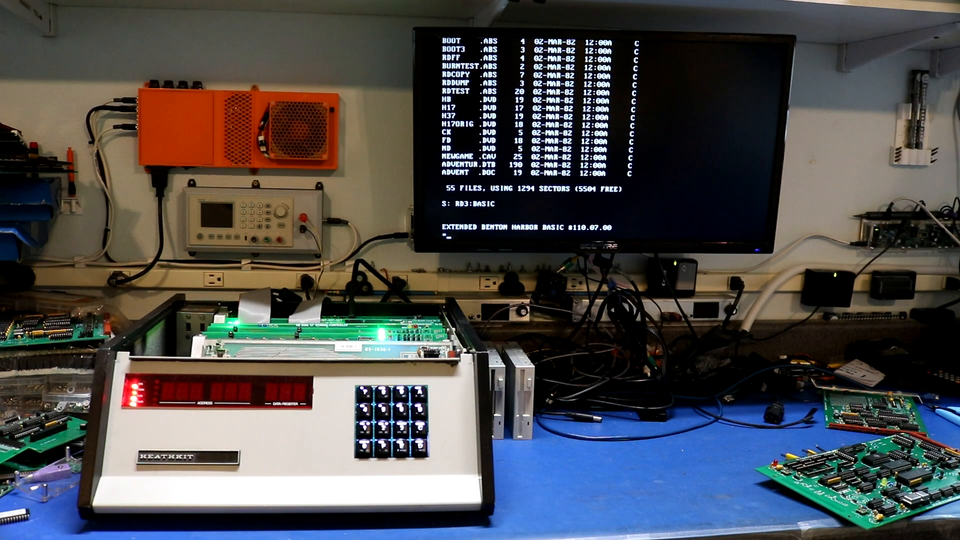
# Enter 10 PRINT "SCOTT" and 20 GOTO 10, run the loop, then stop it with Ctrl-C.
pyautogui.write('10 PRINT "')
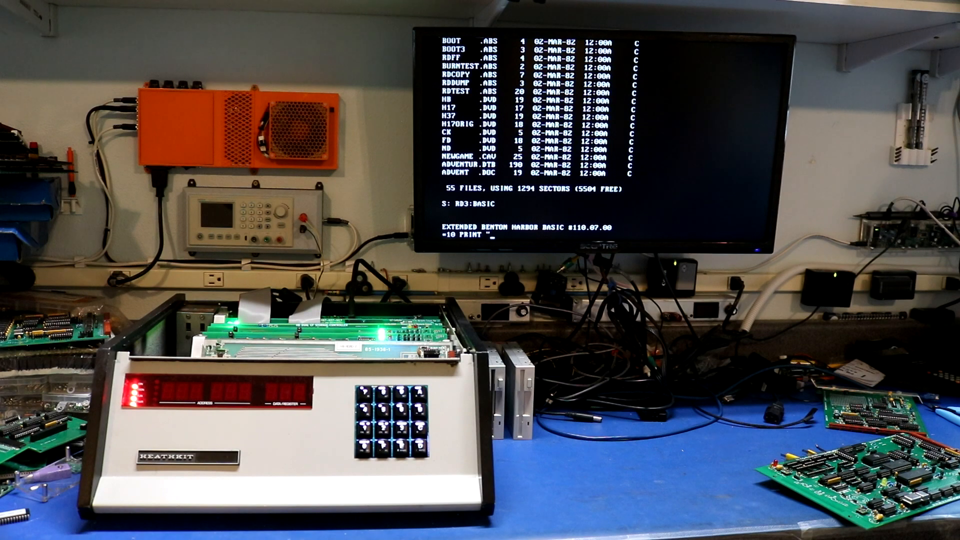
pyautogui.write('SCOTT')
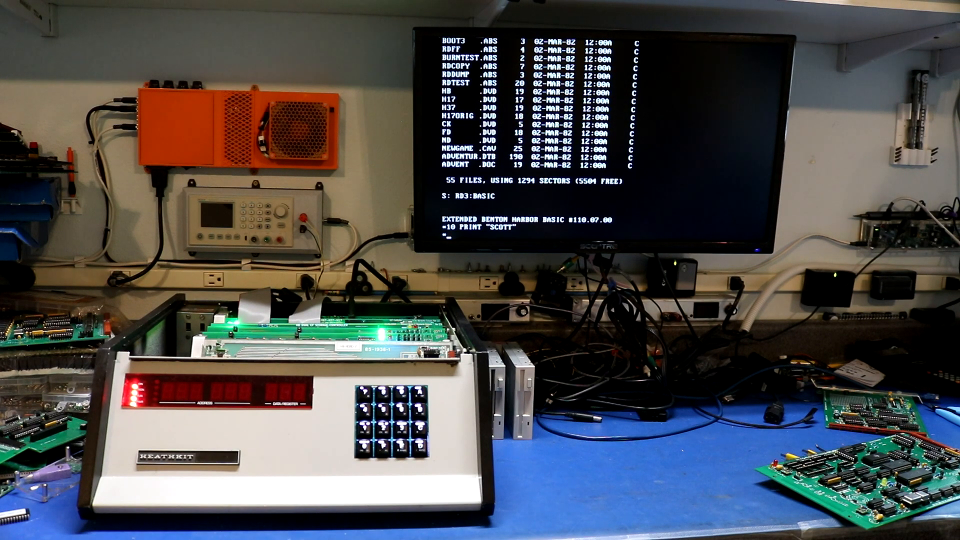
pyautogui.write('20 GOTO 10')
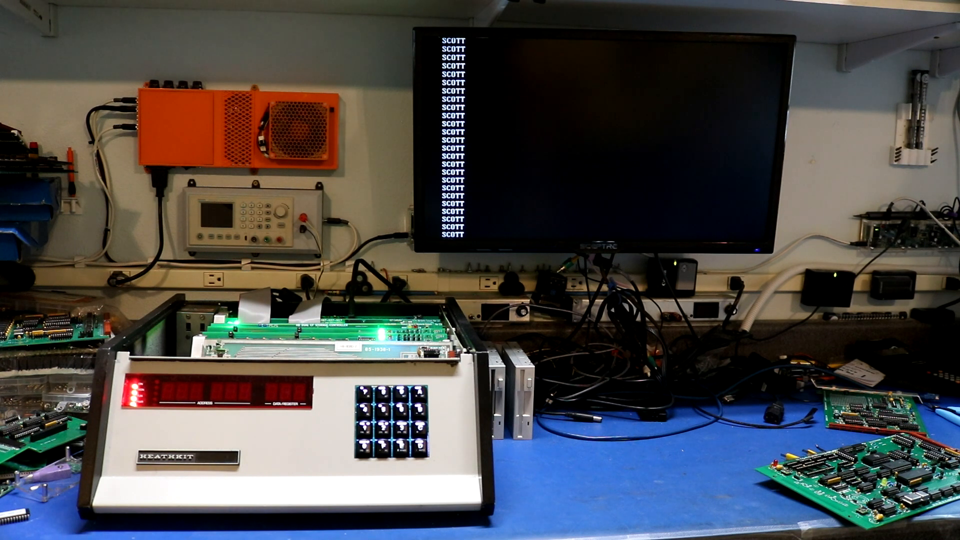
pyautogui.press('ctrl+c')
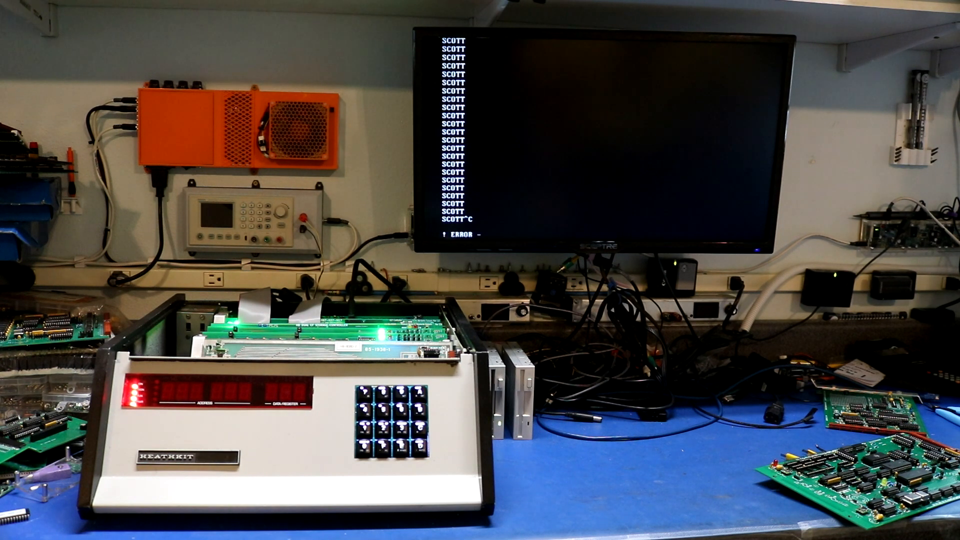